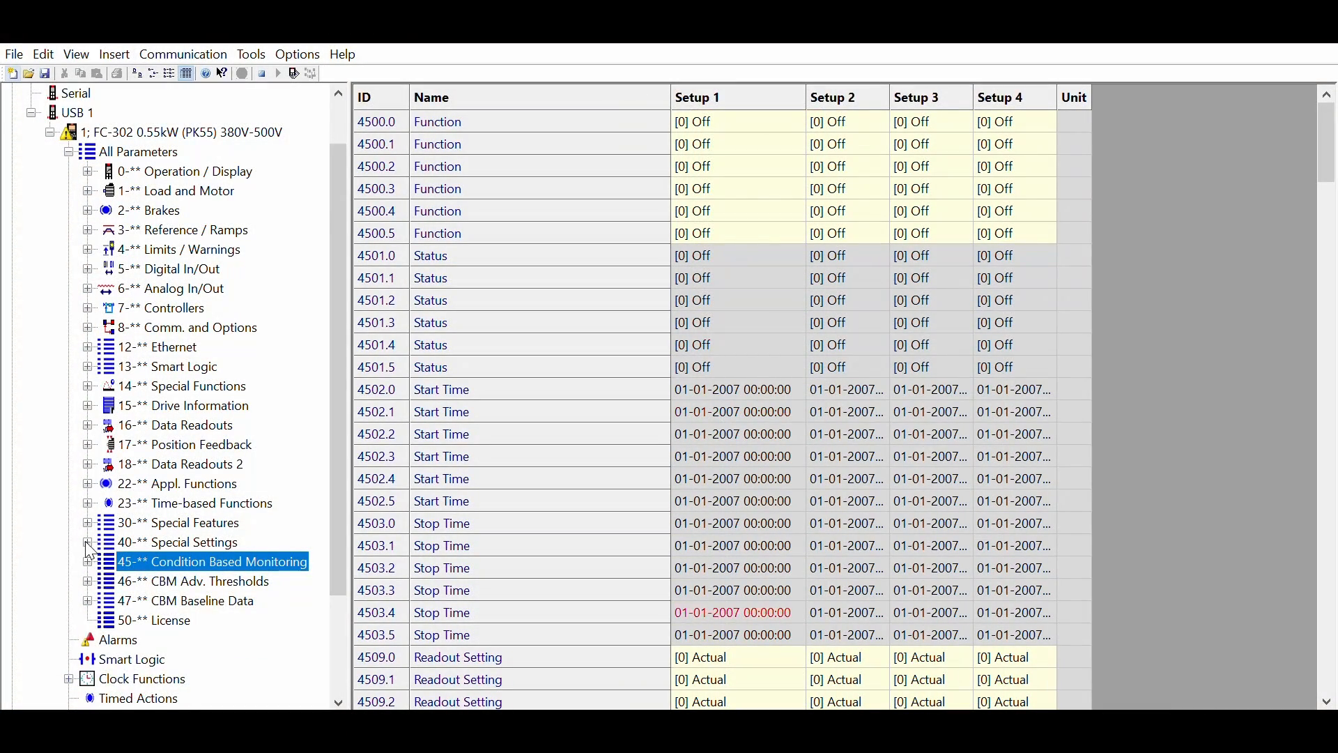
- Select USB 1 in the Network tree to list the connected FC-302 drive
left_click(88, 561)
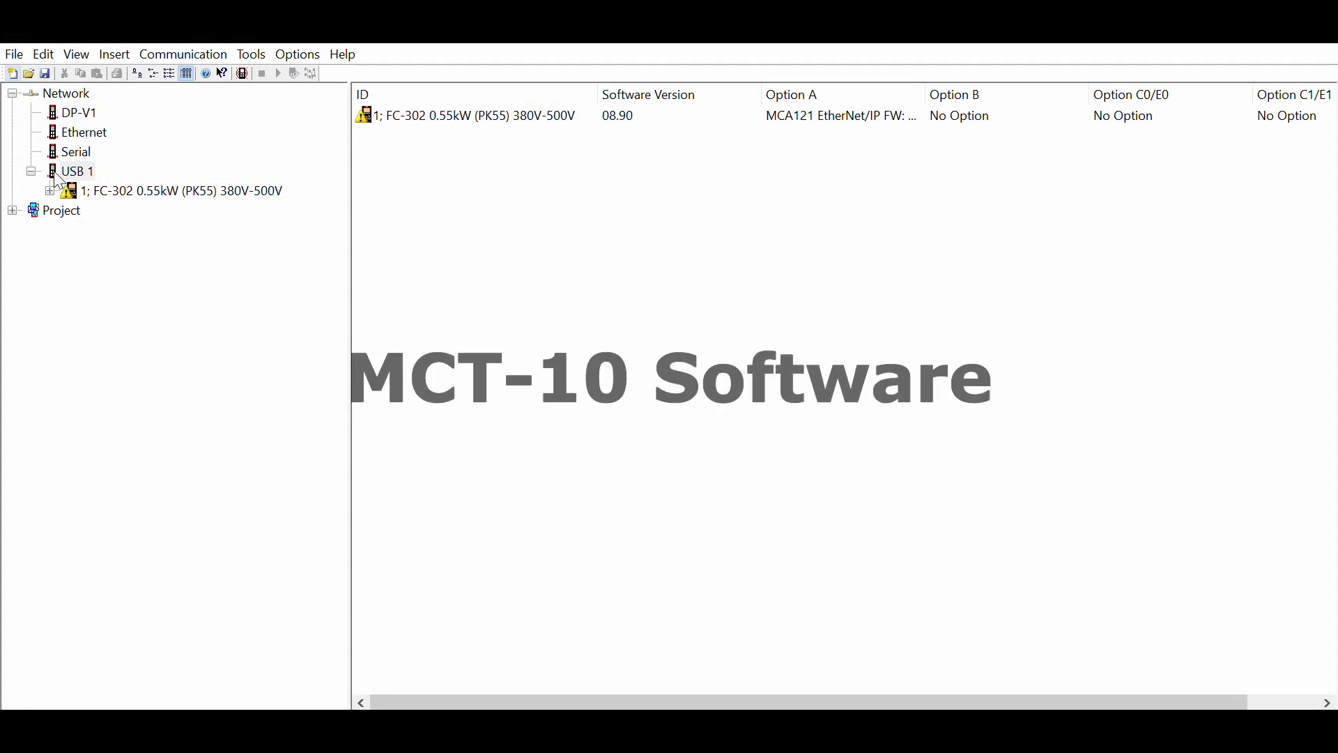
- Open Condition Based Monitoring, view Edit Thresholds and scroll the Sensor 1 threshold chart
left_click(184, 191)
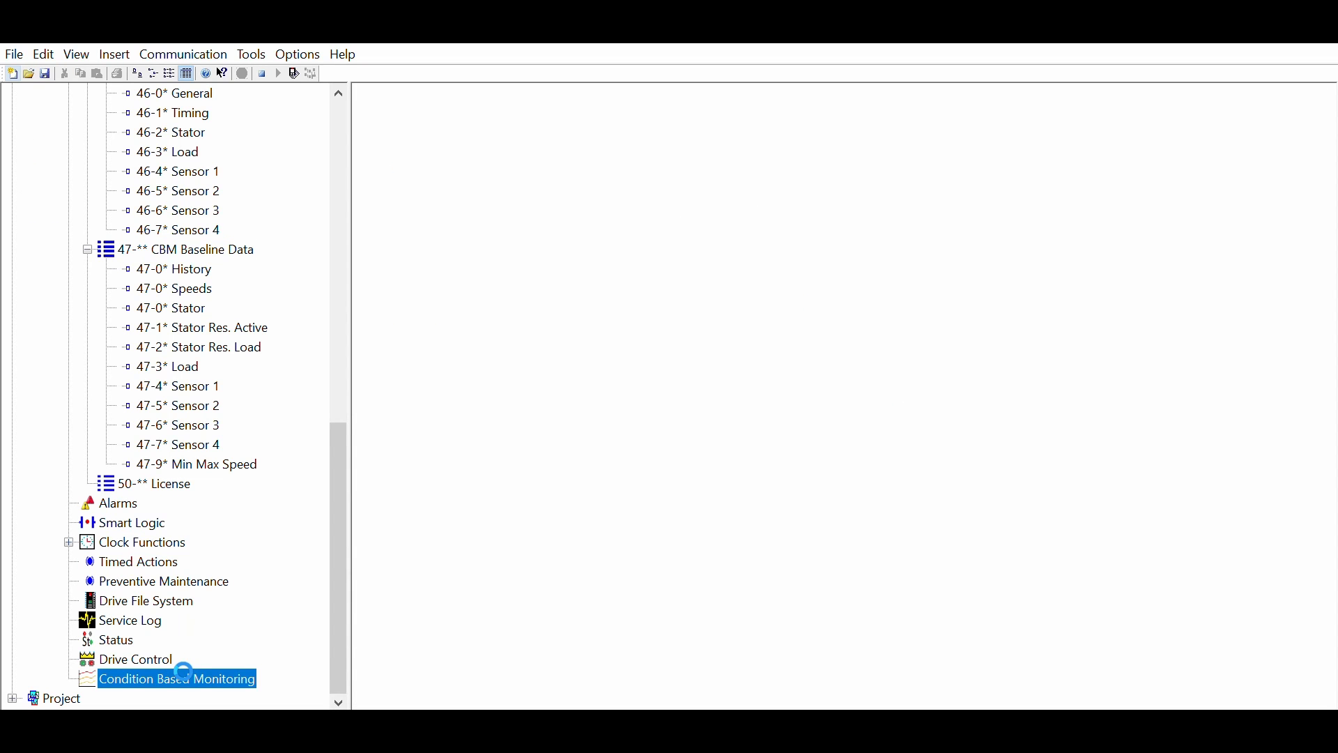
left_click(177, 678)
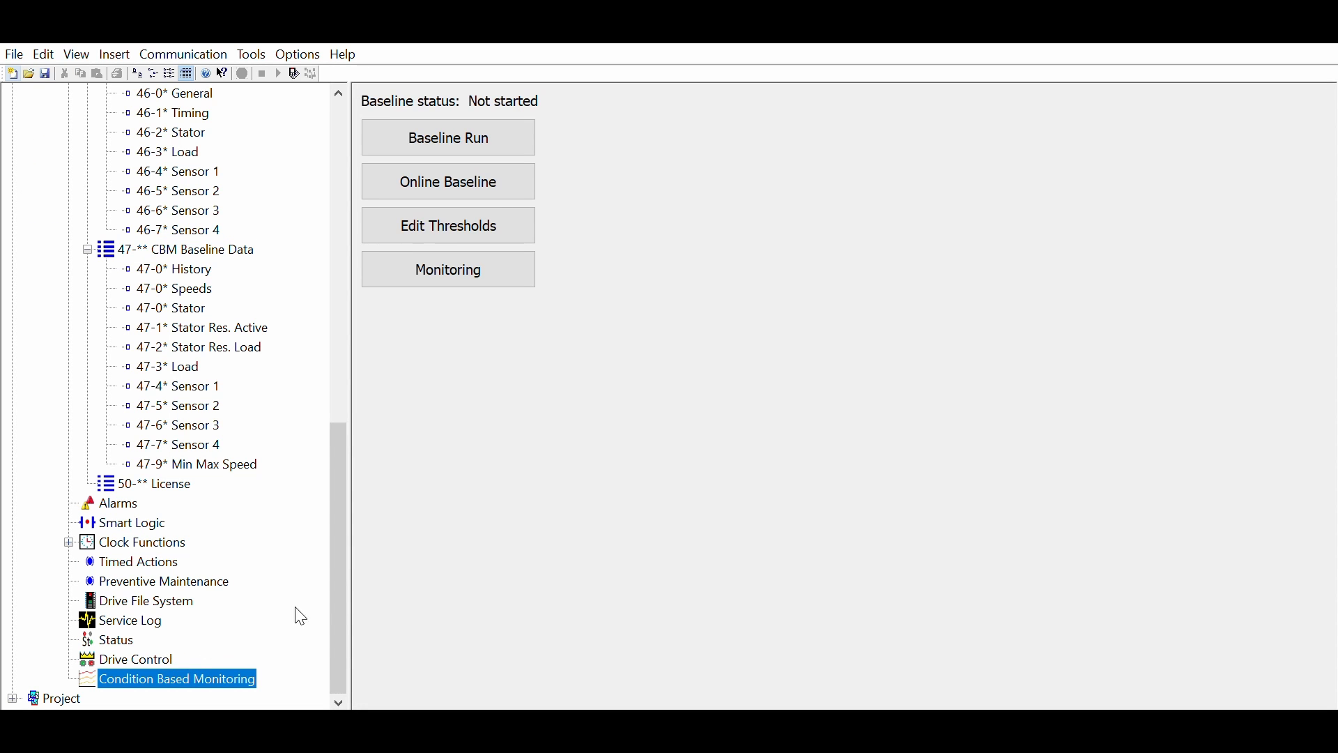
left_click(448, 226)
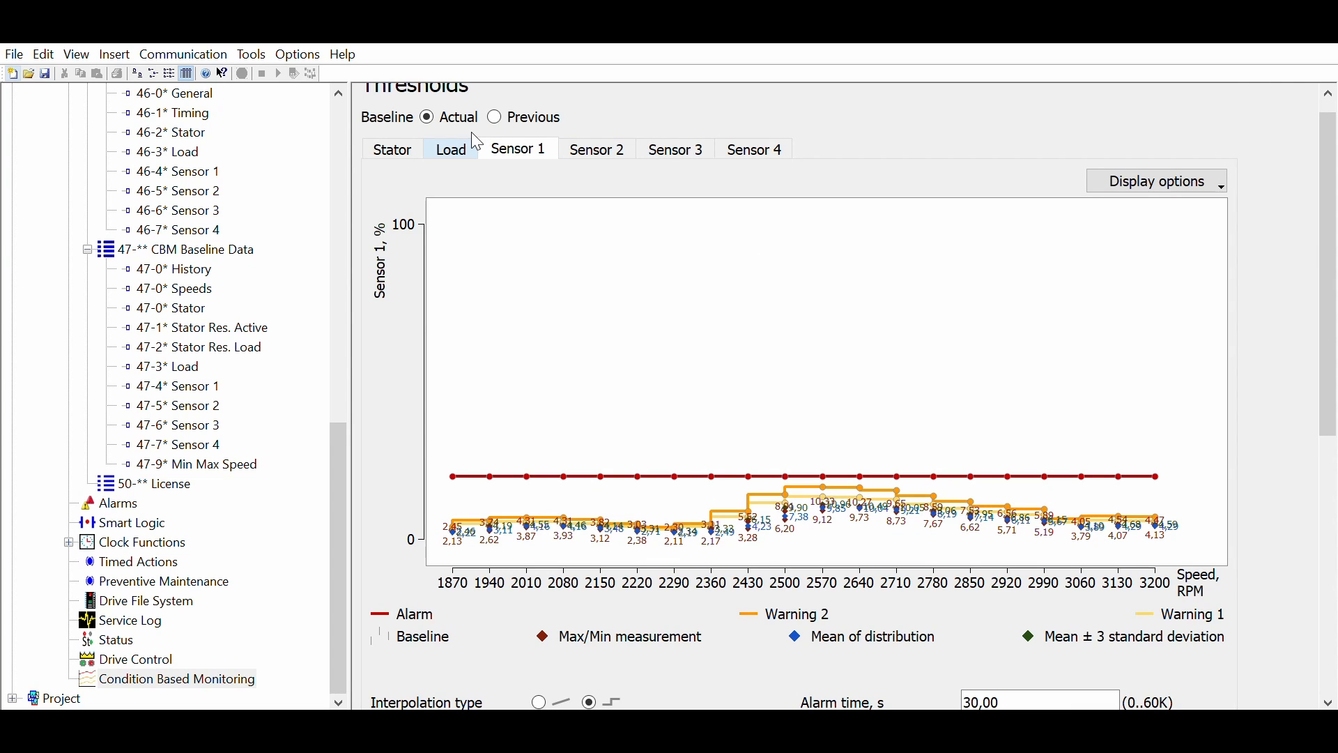
scroll("down", 3)
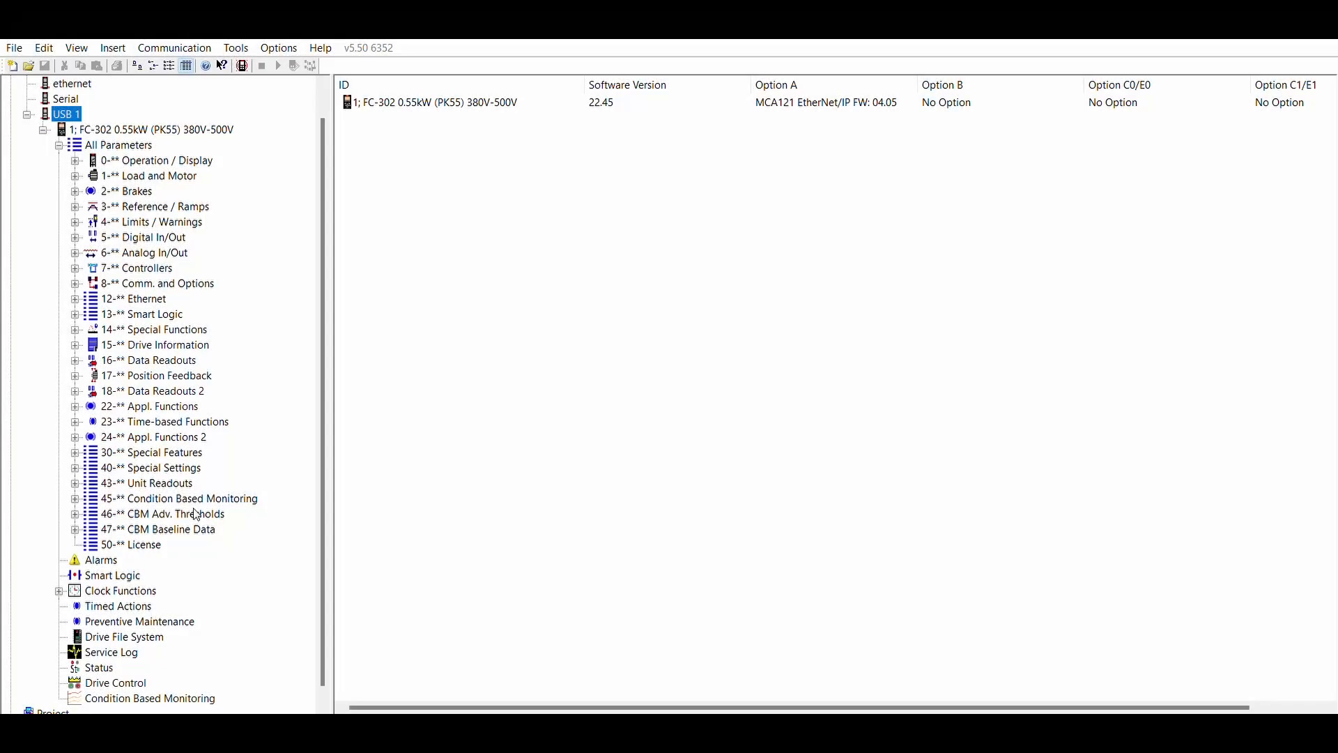
- Check parameter groups 45-** and 50-** License, then show the CBM home with baseline status Complete
left_click(179, 498)
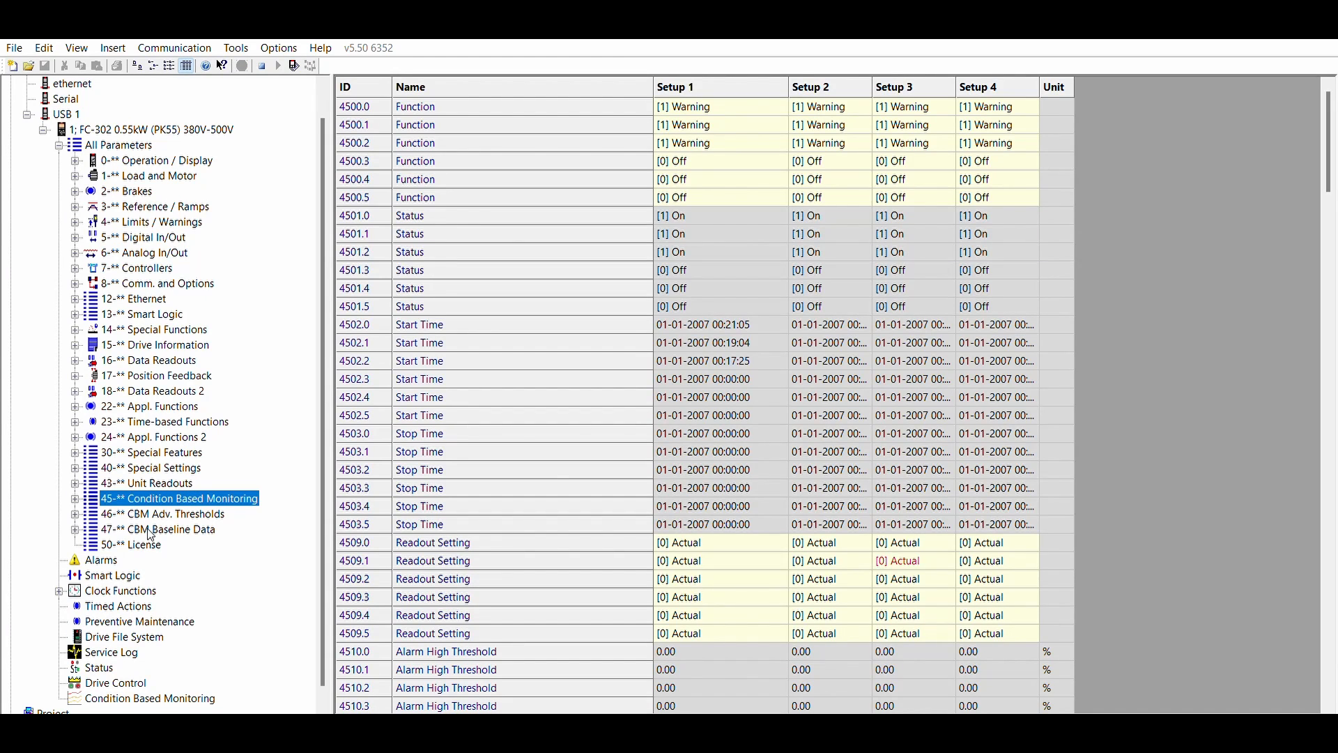
left_click(138, 544)
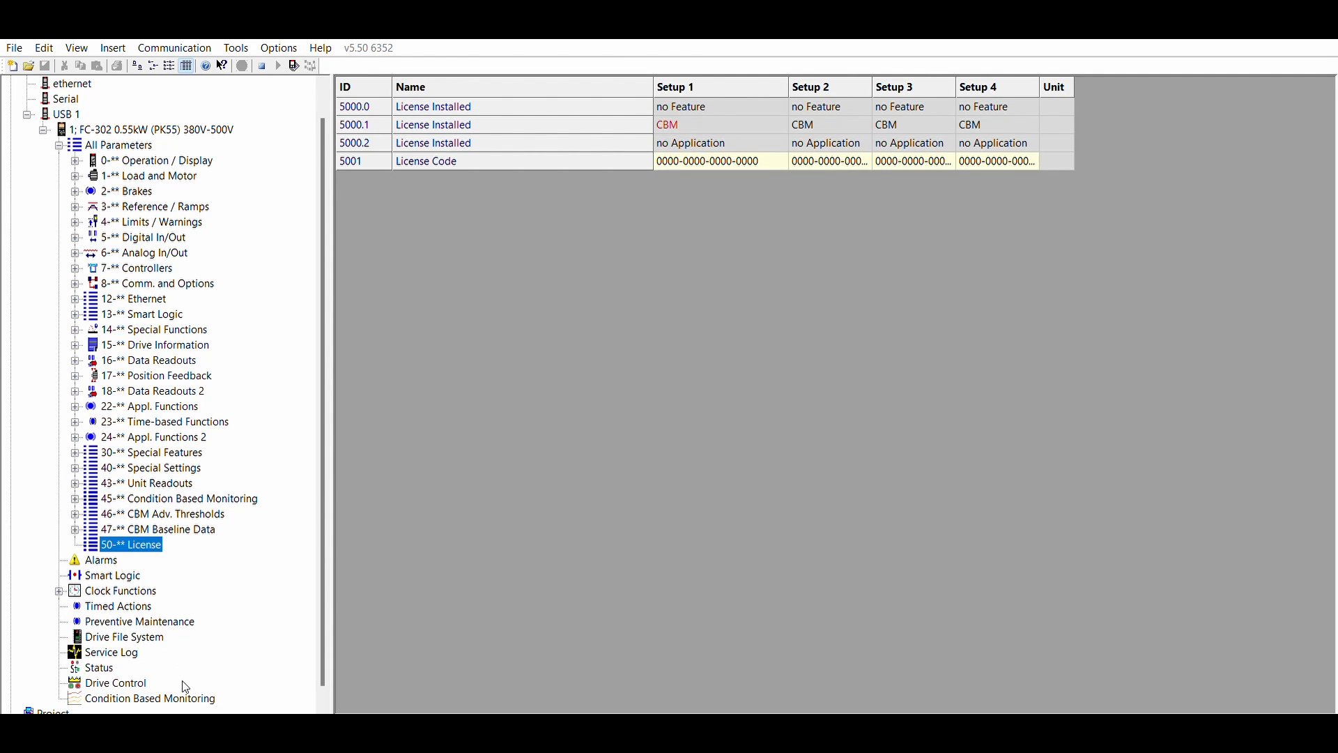
left_click(150, 697)
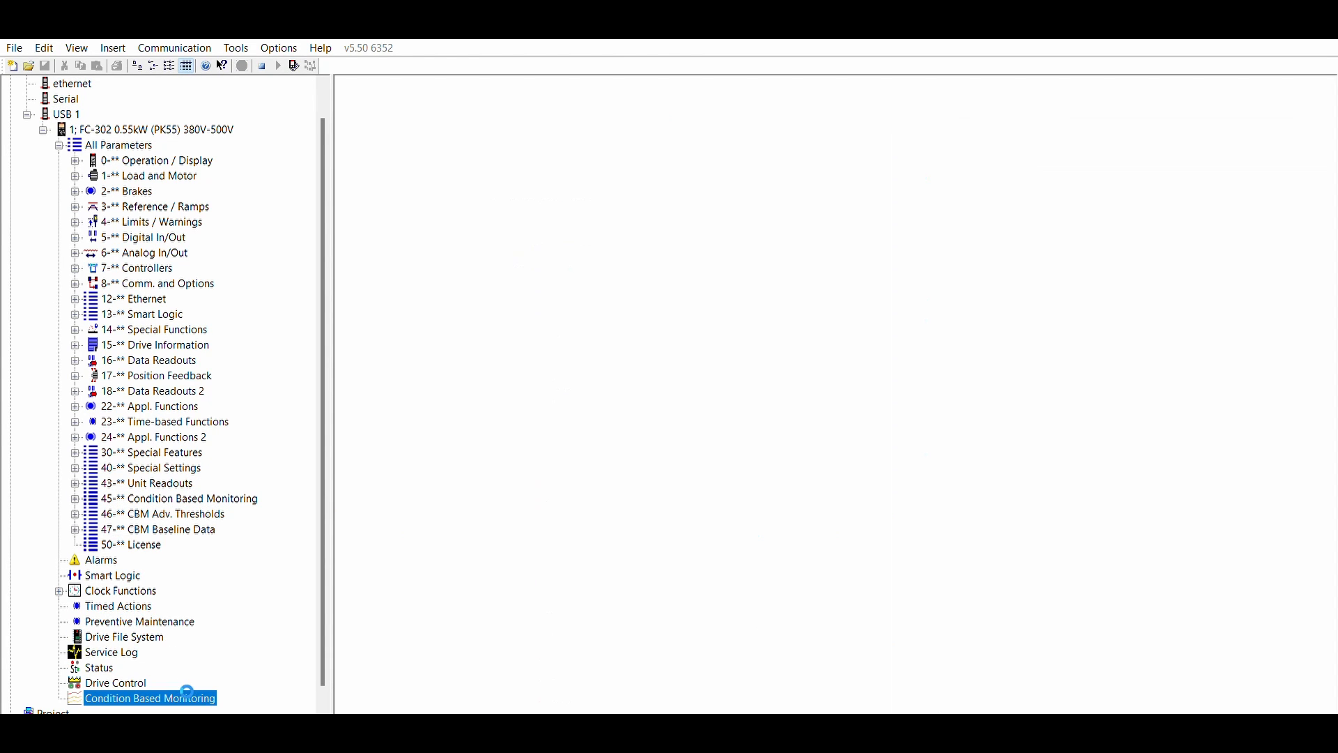
left_click(149, 697)
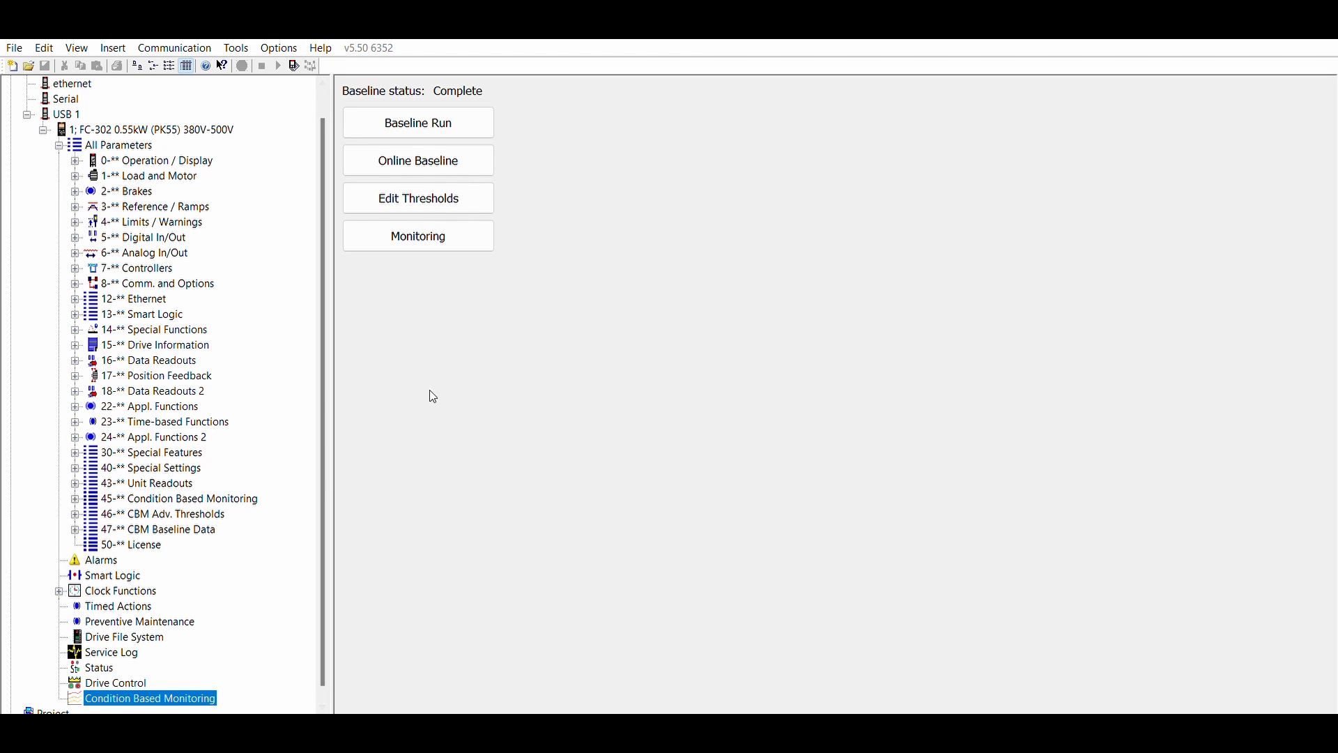
mouse_move(350, 562)
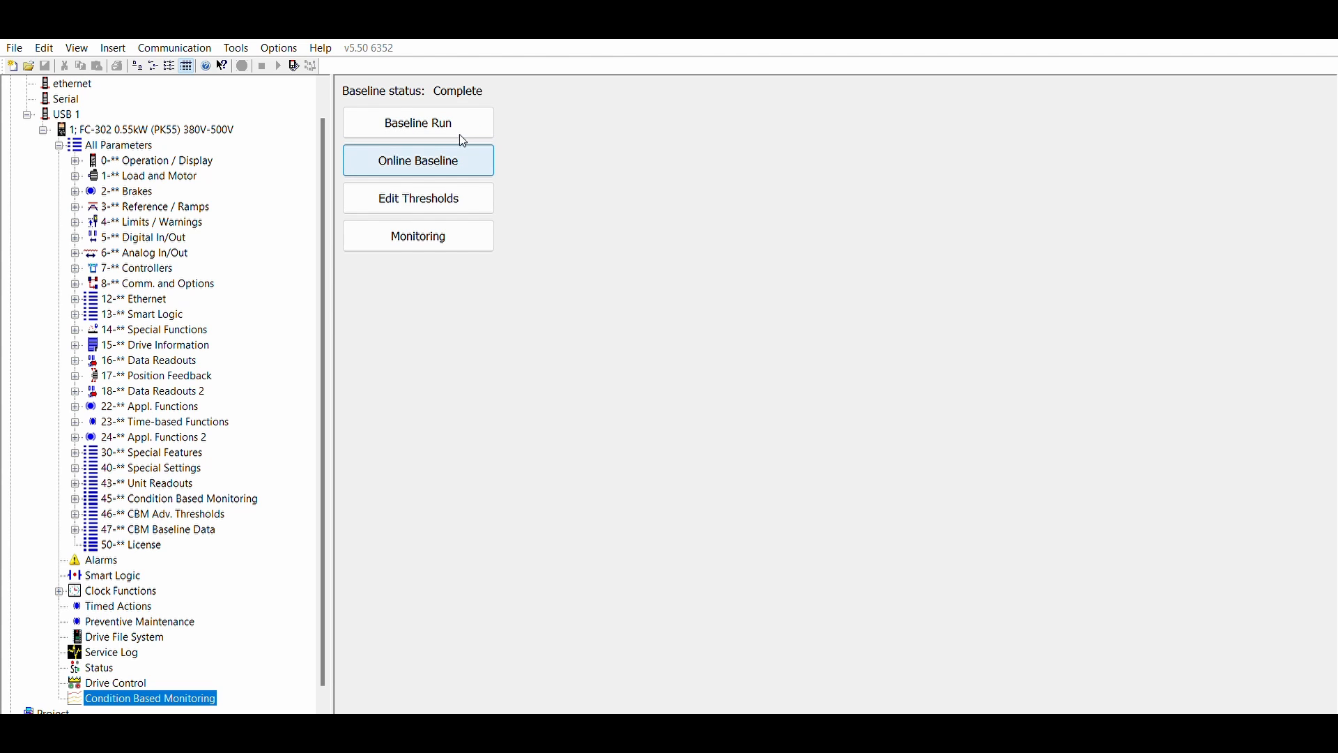
mouse_move(418, 198)
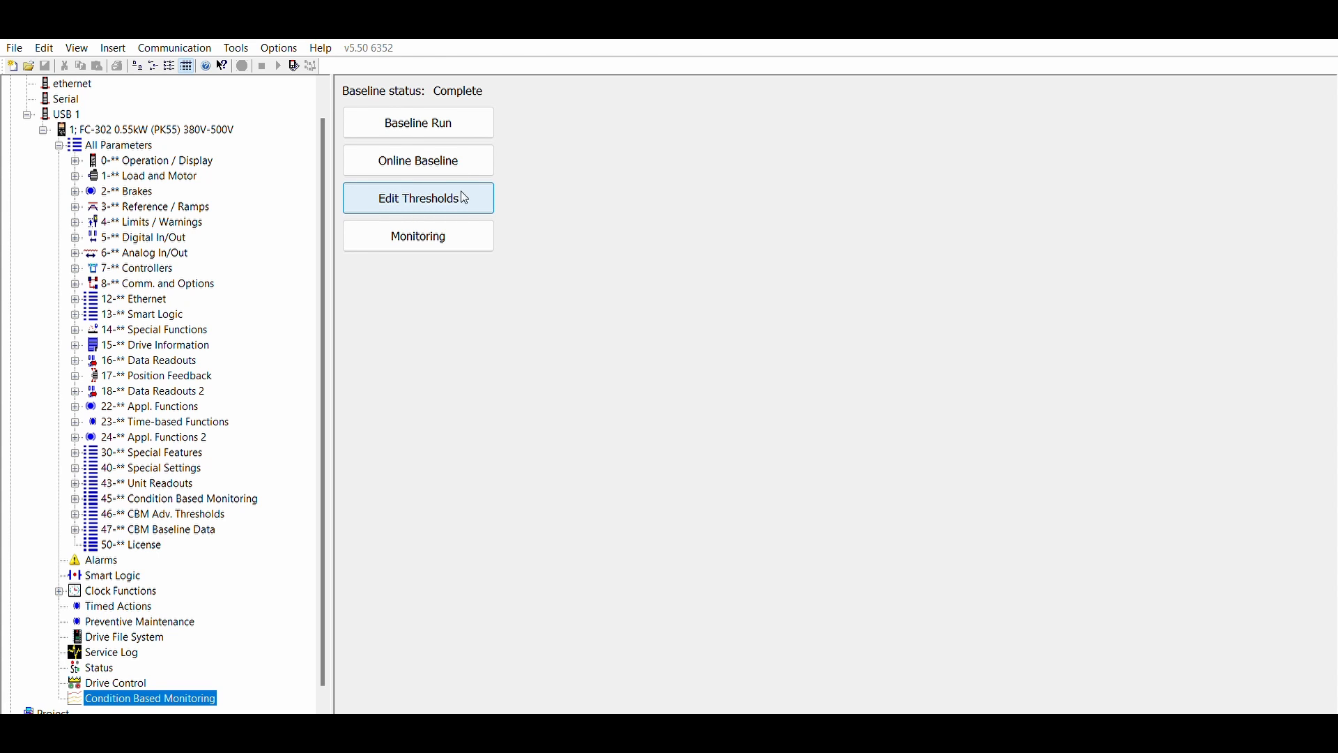
- In Edit Thresholds set Warning 1 time to 3,00 s and choose the baseline statistics used
left_click(416, 197)
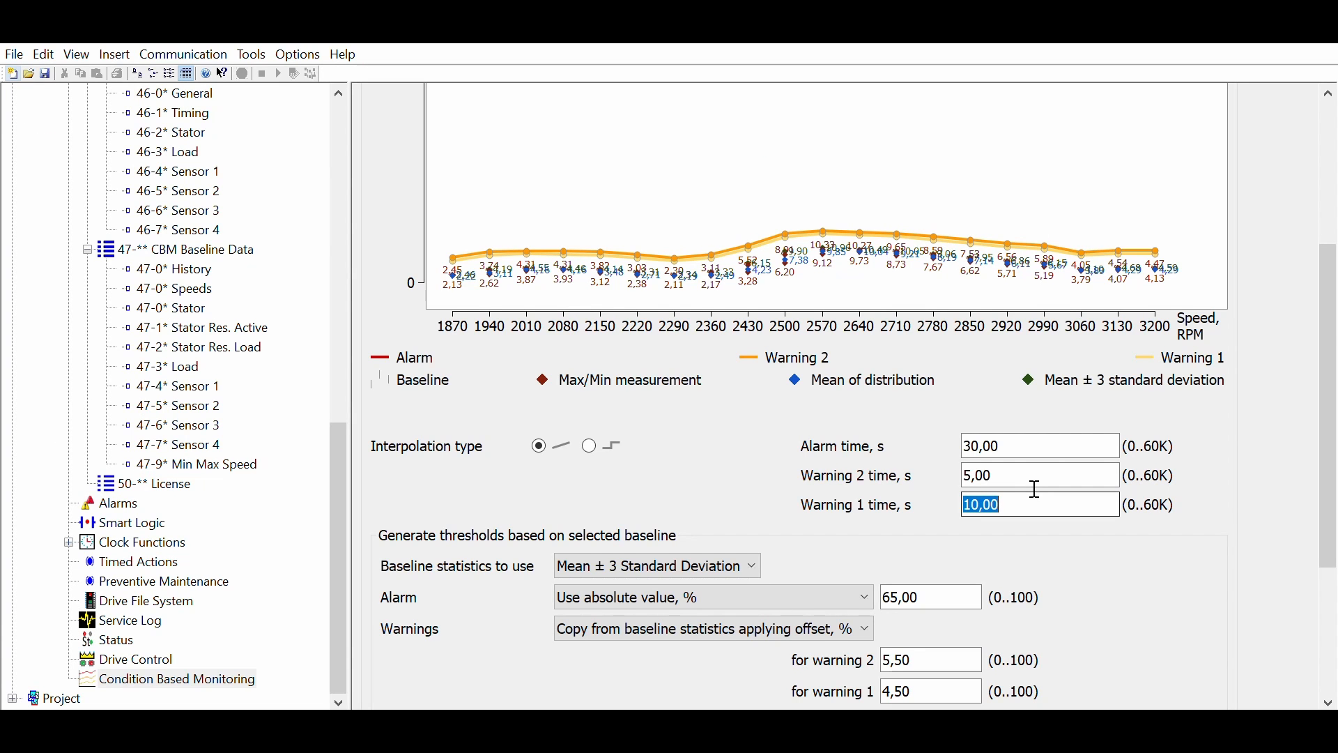
type("3,00")
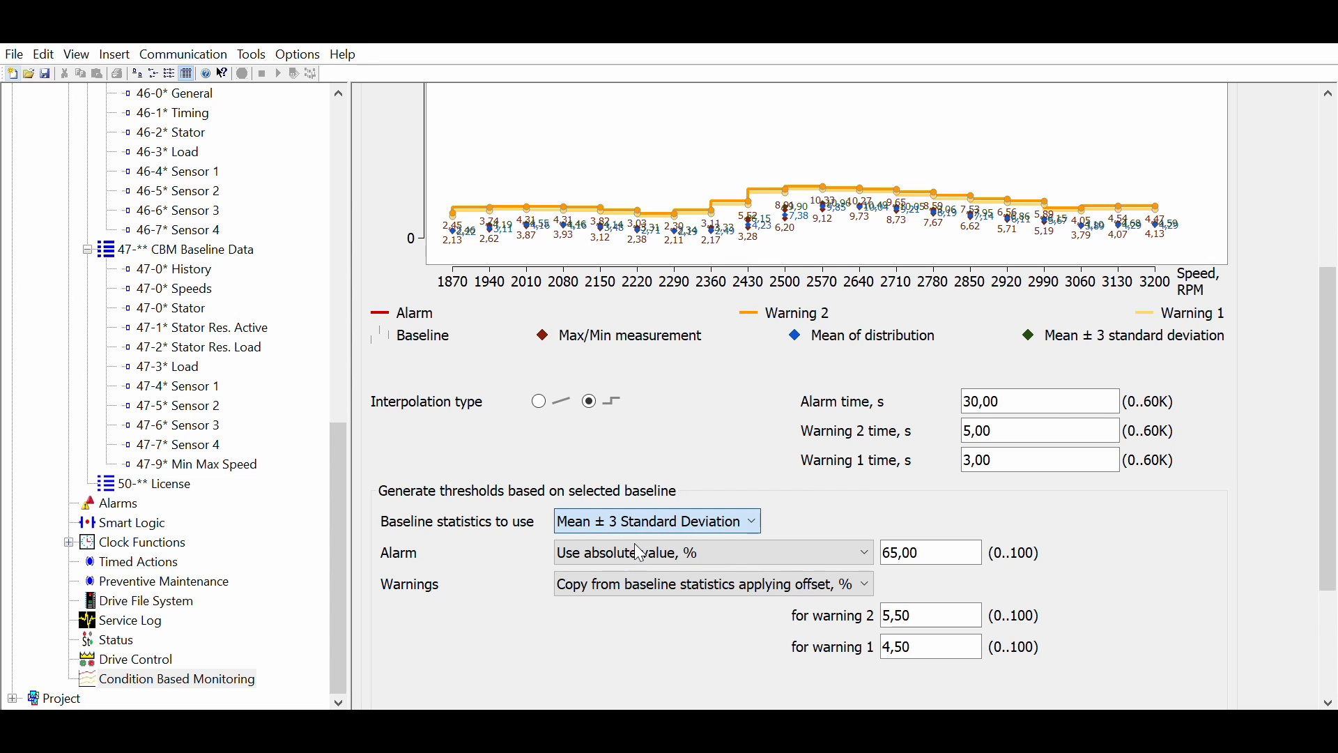
left_click(656, 520)
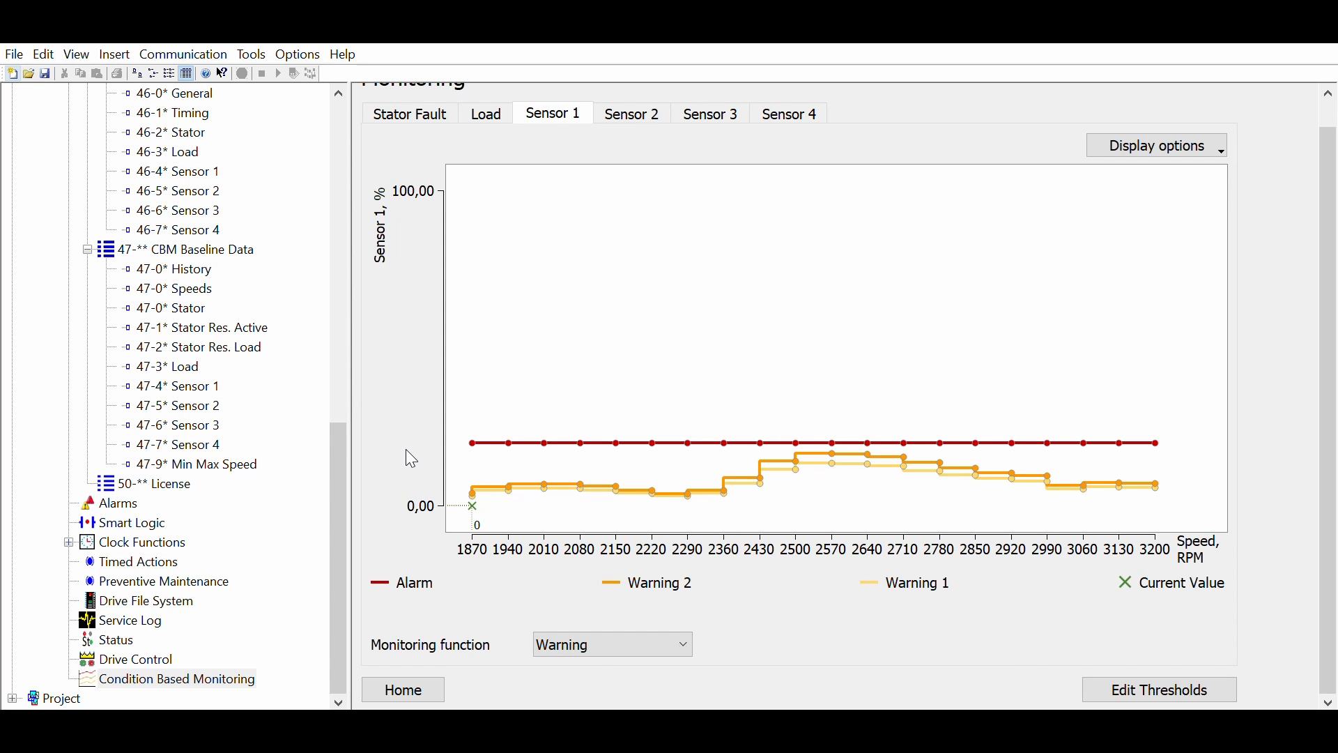
mouse_move(410, 113)
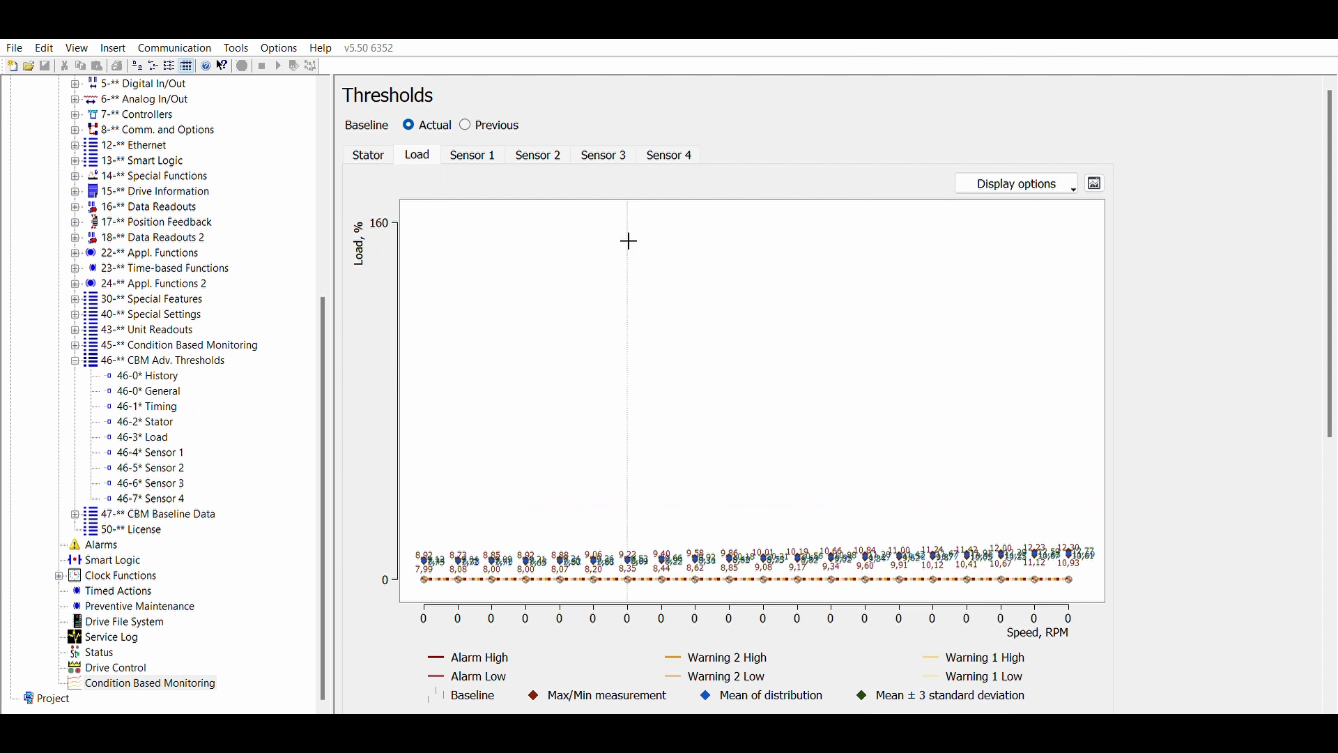
- Show the Sensor 1 baseline chart with maximum/minimum statistics on the Thresholds page
left_click(472, 155)
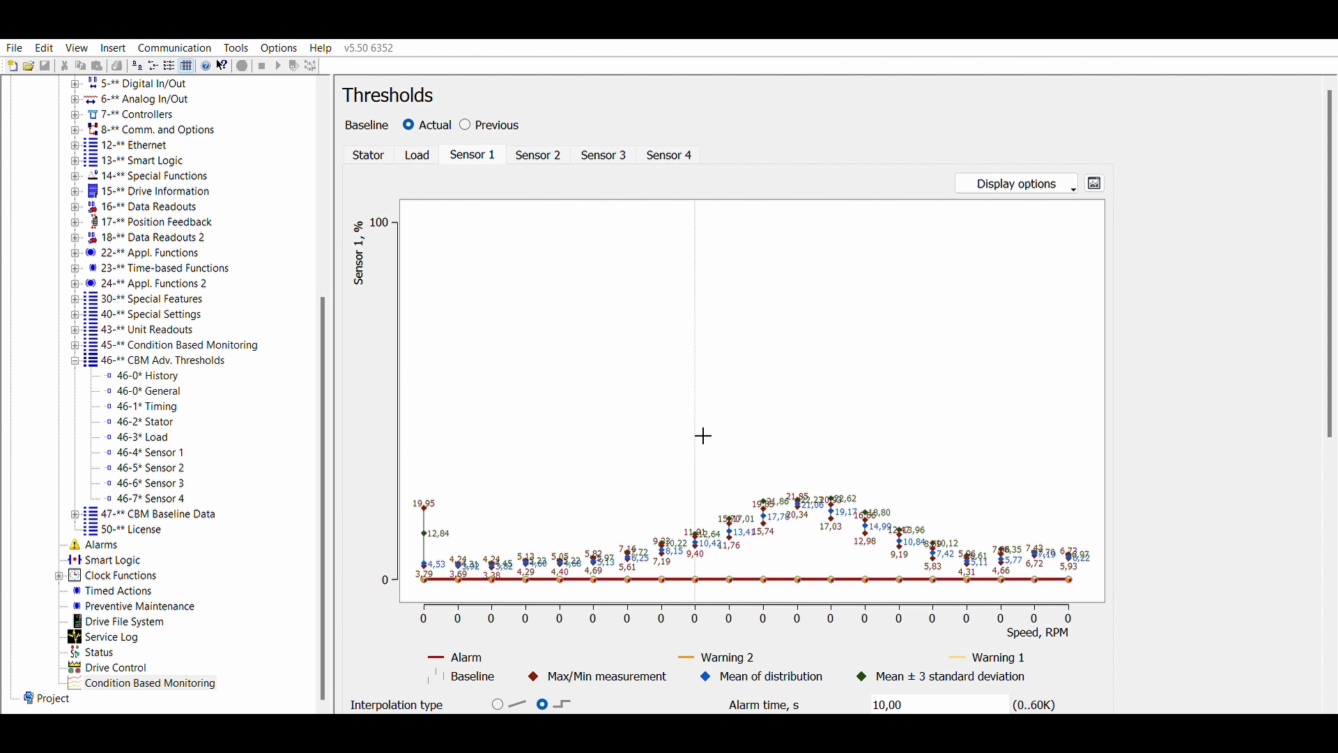
mouse_move(1078, 596)
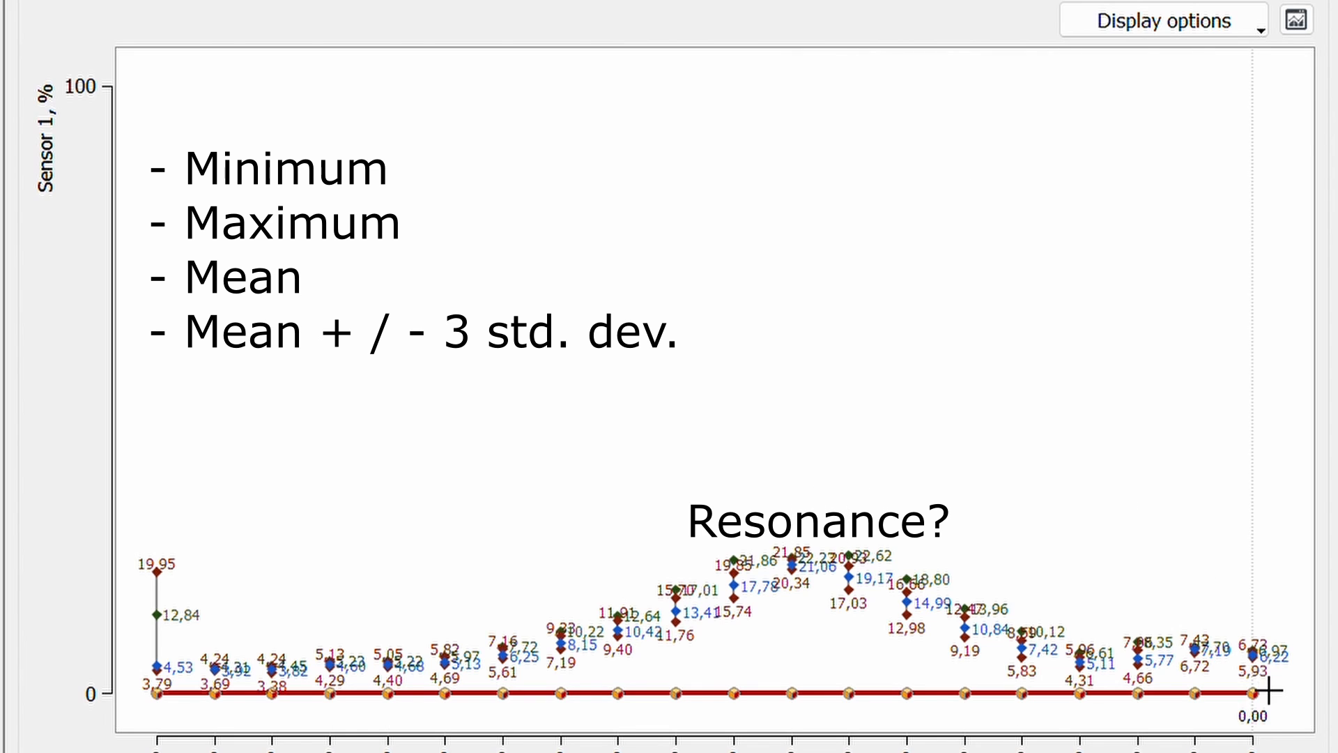
mouse_move(1270, 723)
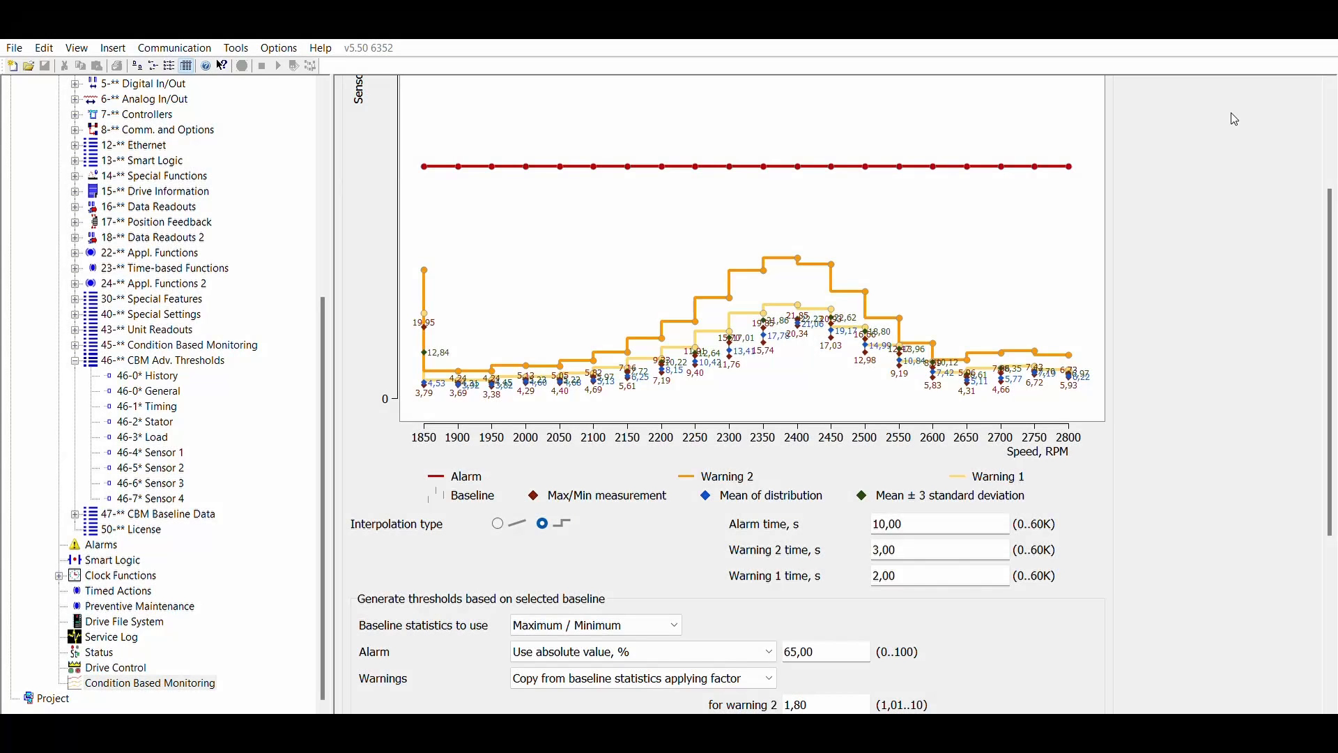
mouse_move(973, 395)
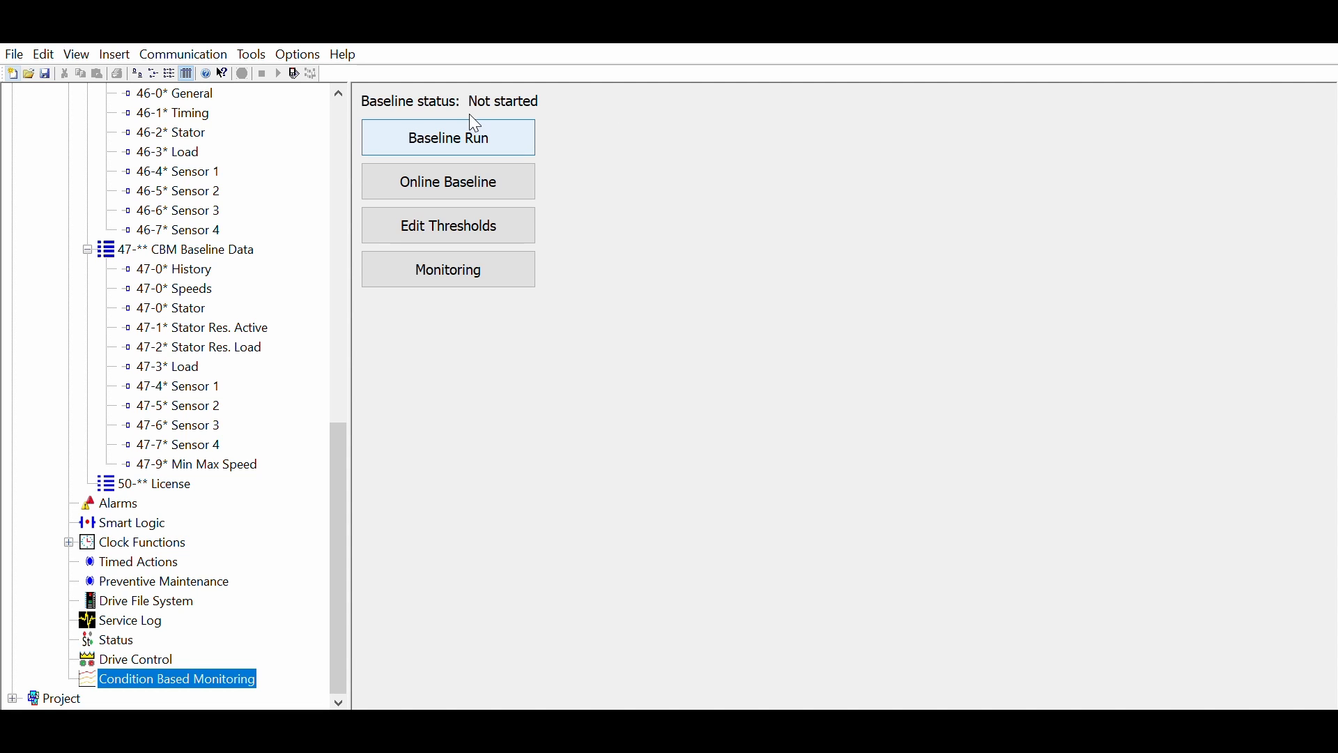
mouse_move(510, 170)
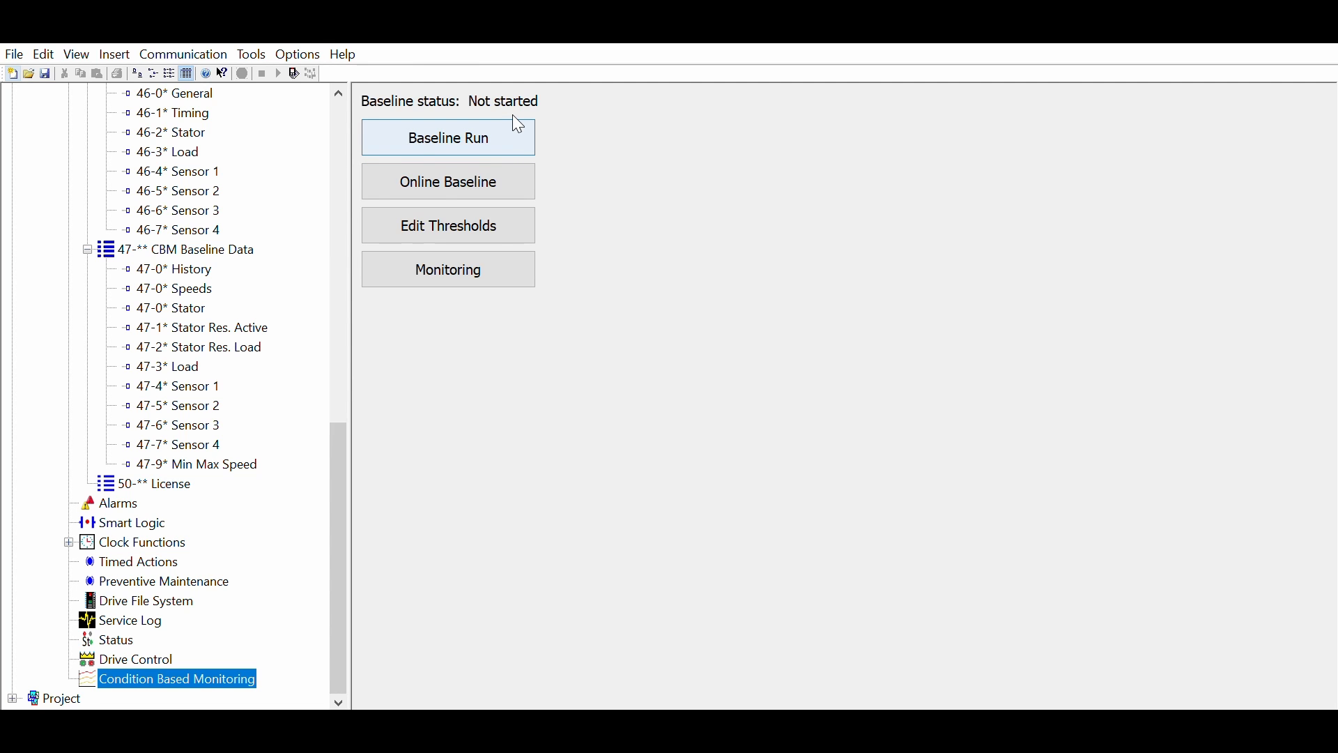
- Start Online Baseline with 'Set up new baseline - enter range' for 1800–3200 RPM
left_click(448, 182)
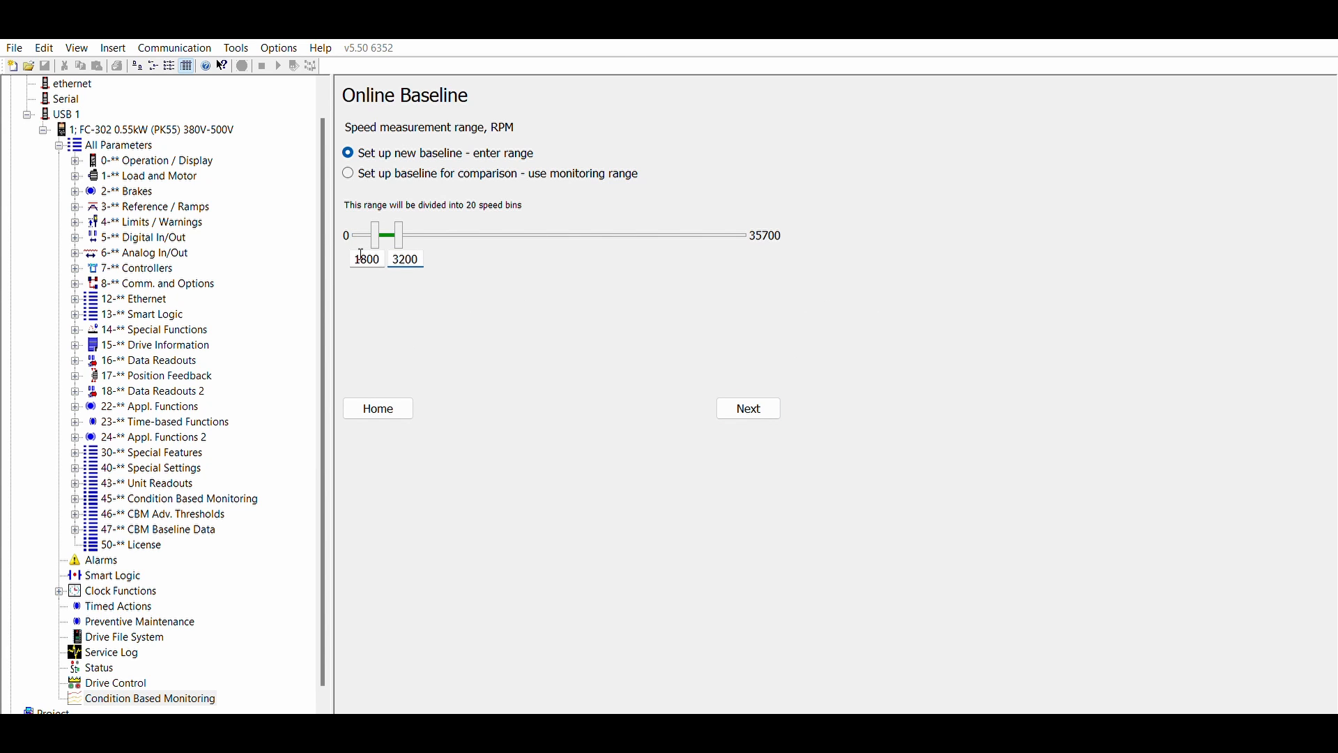
- Enter the baseline speed range minimum 1800 RPM and continue to the two-minute speed step plan
left_click(747, 408)
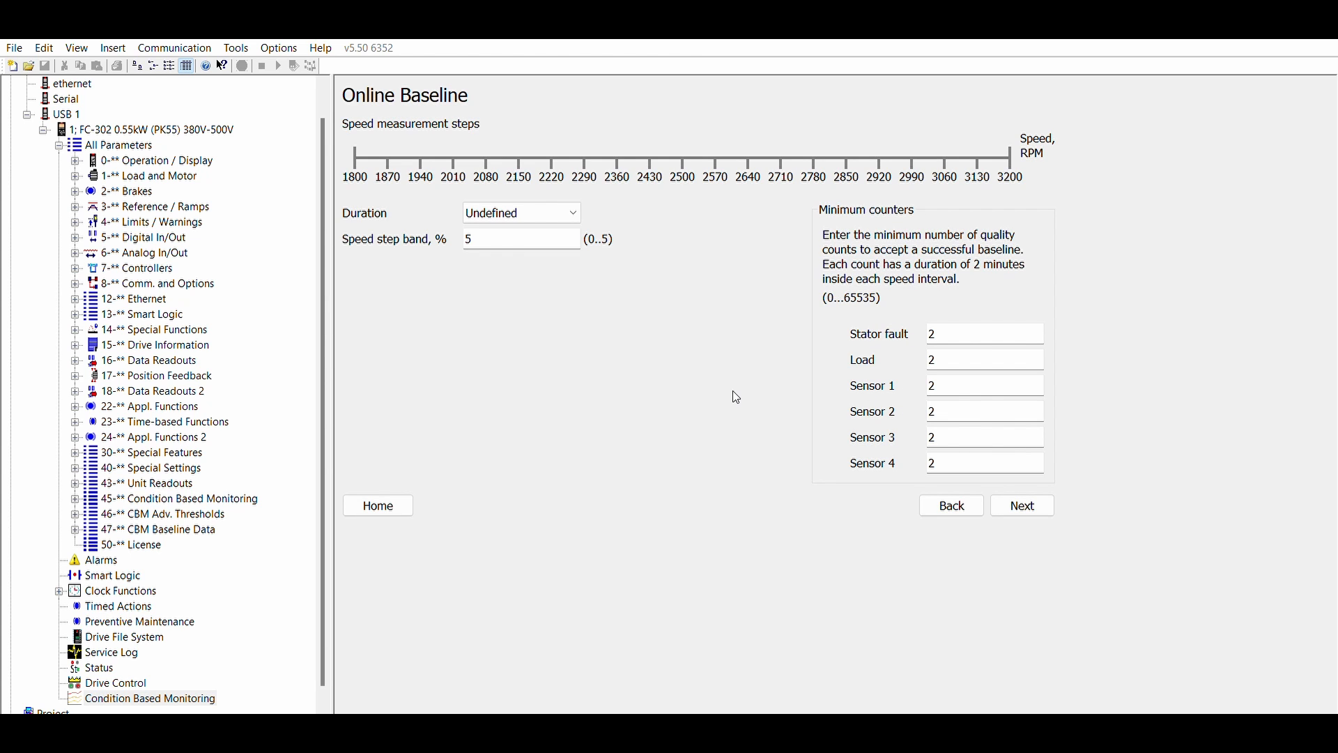
mouse_move(672, 338)
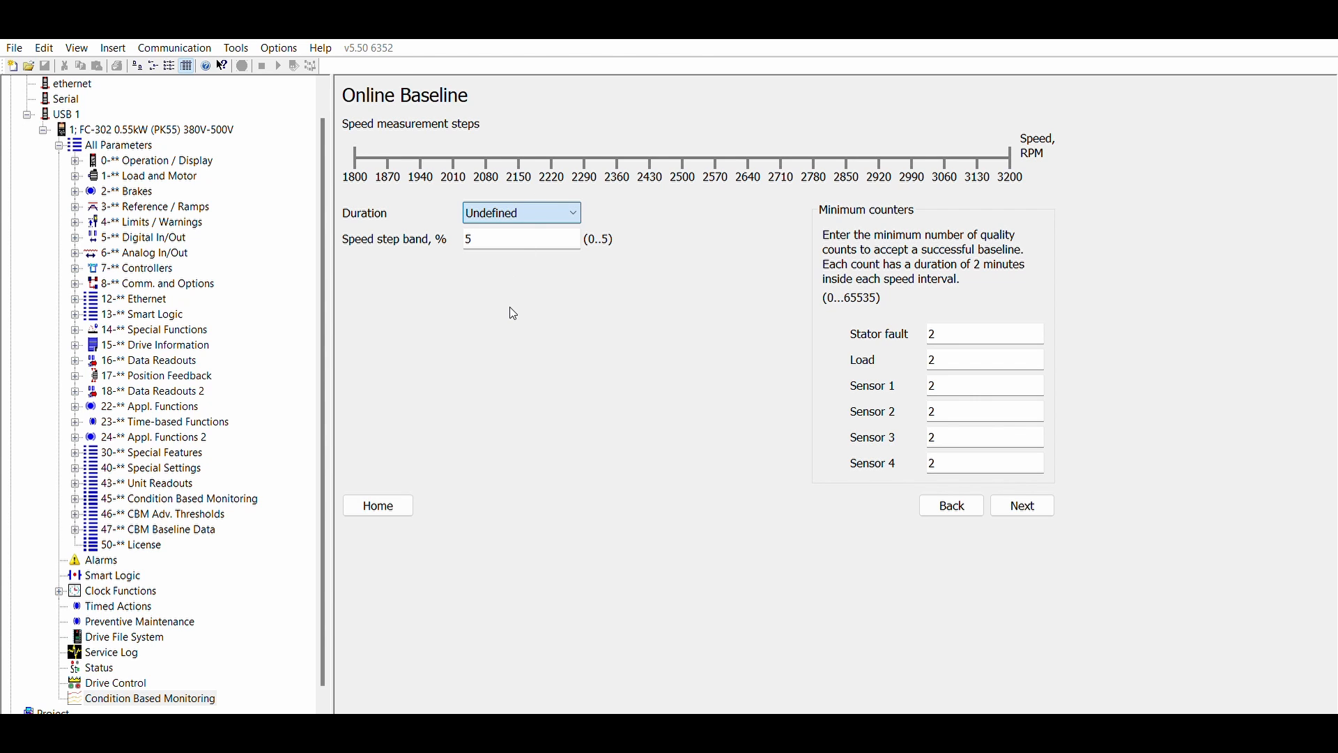
left_click(520, 212)
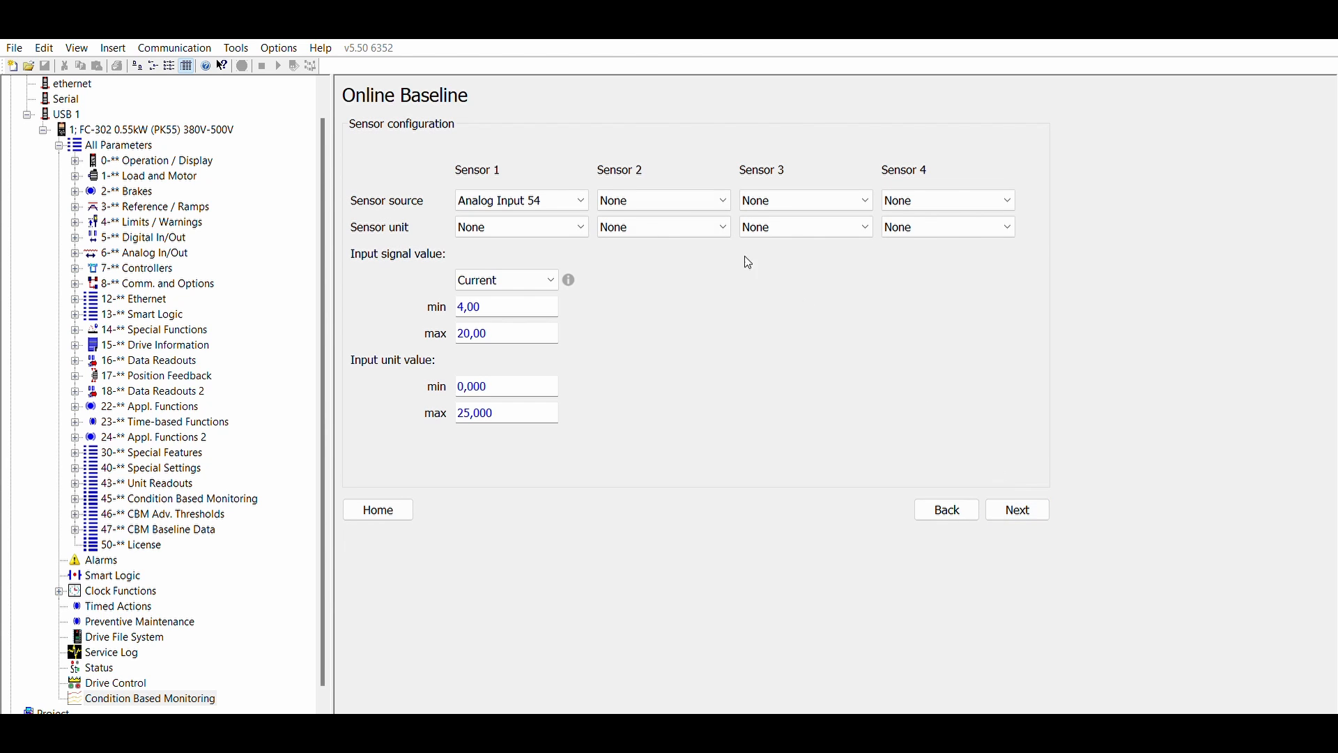
left_click(520, 226)
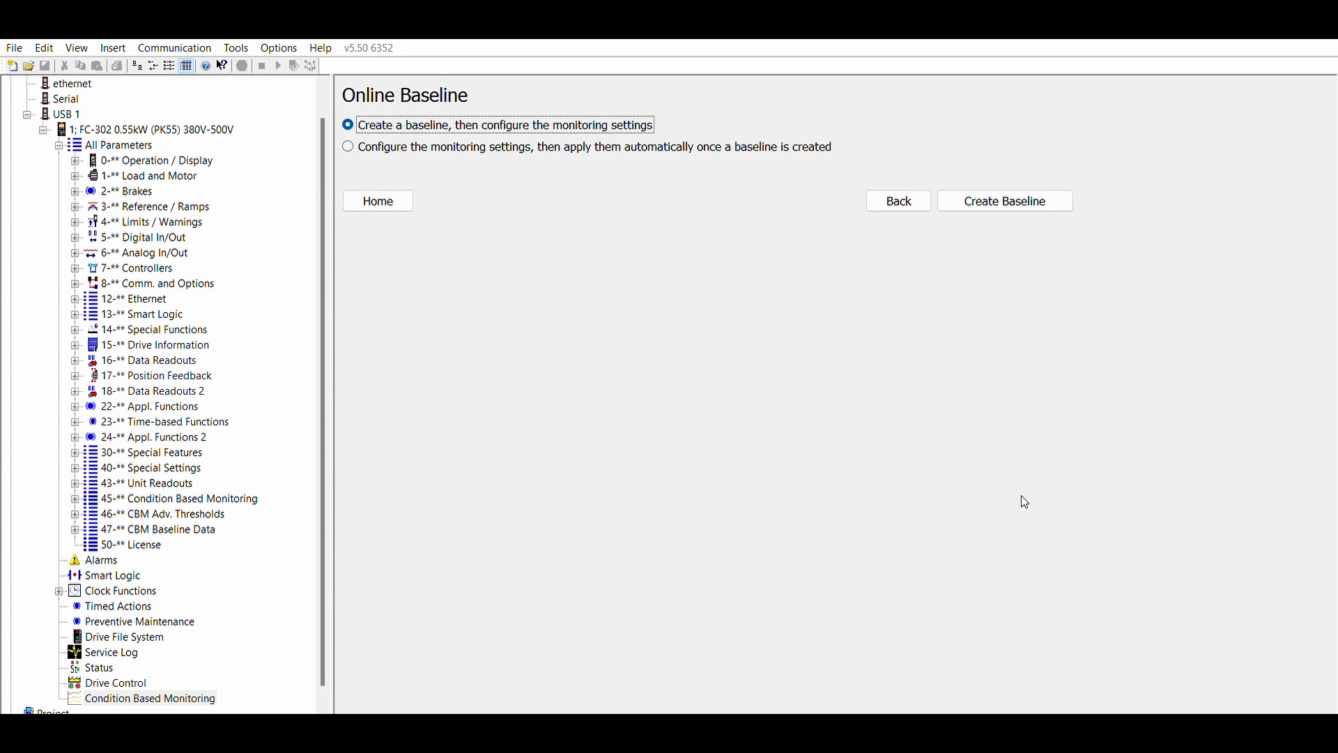
left_click(1004, 200)
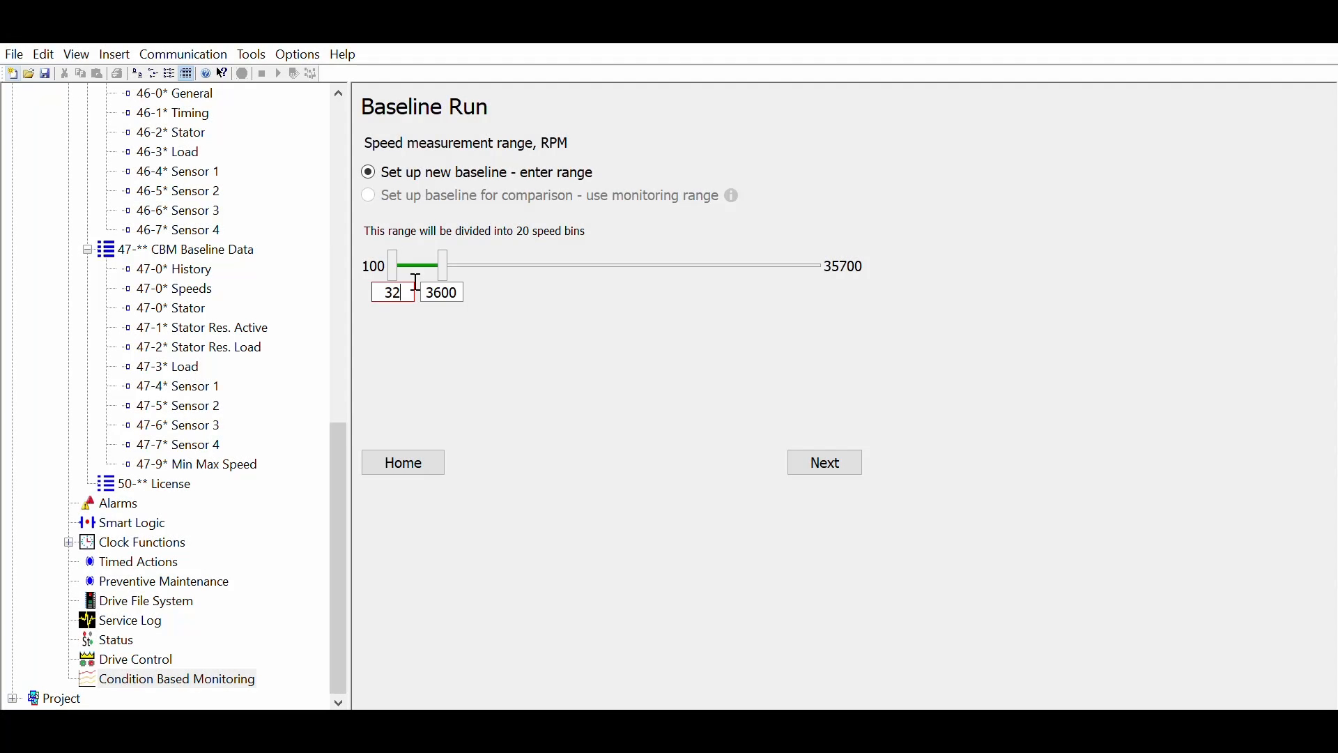
type("1800")
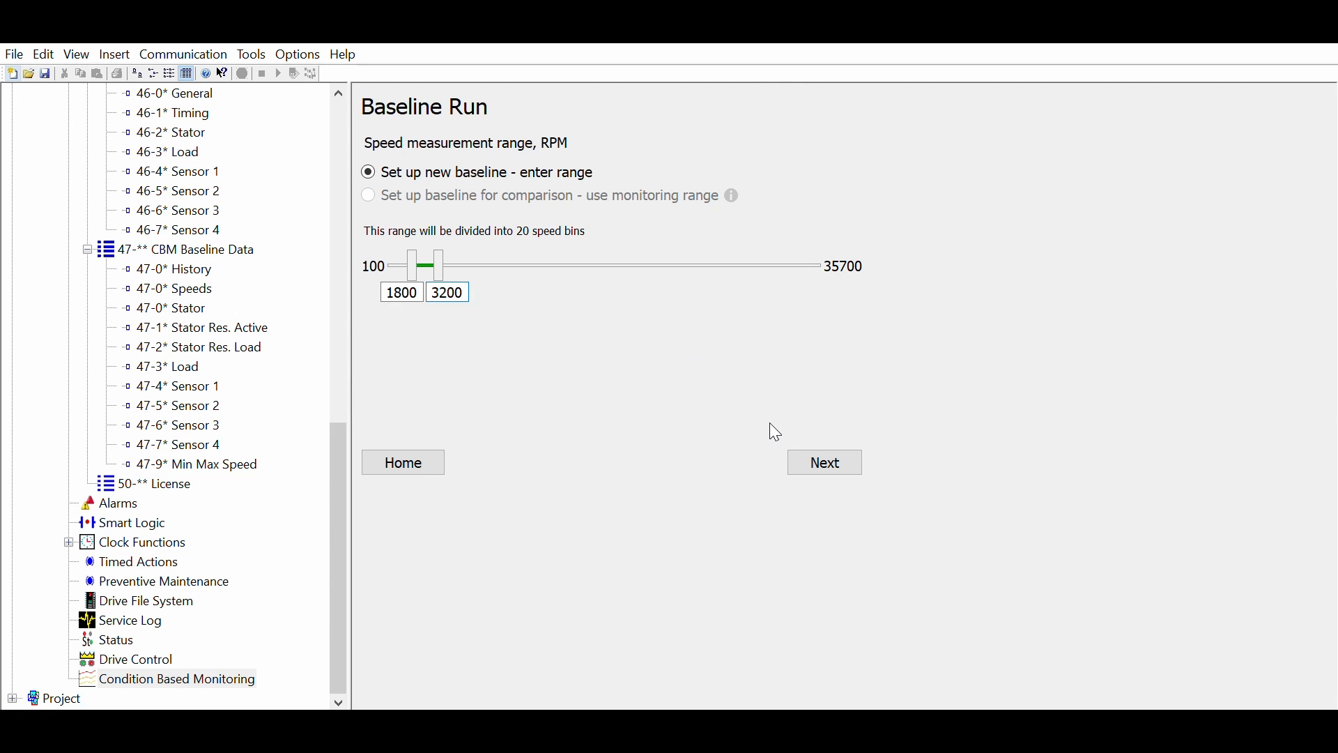
left_click(823, 462)
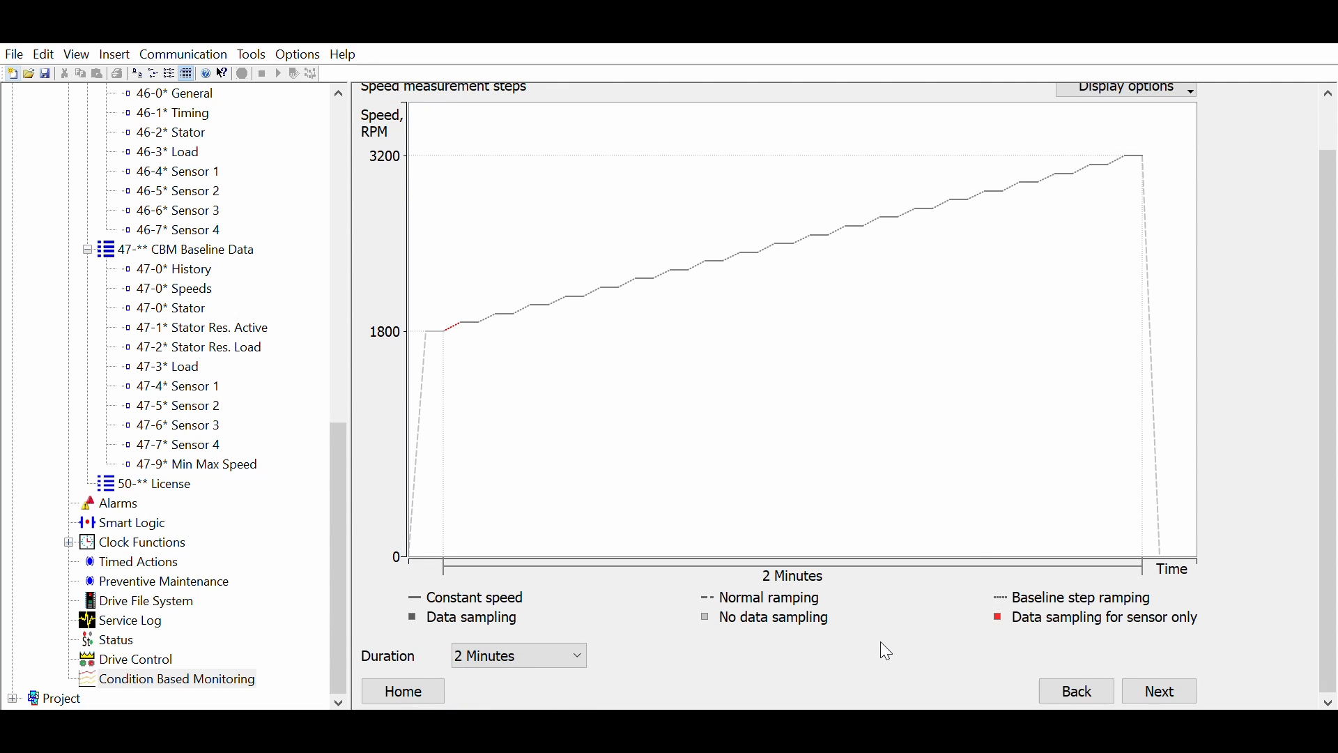
- Set Sensor 1 to Analog Input 54 in mm/s with signal minimum 4, then continue to baseline creation
left_click(1159, 690)
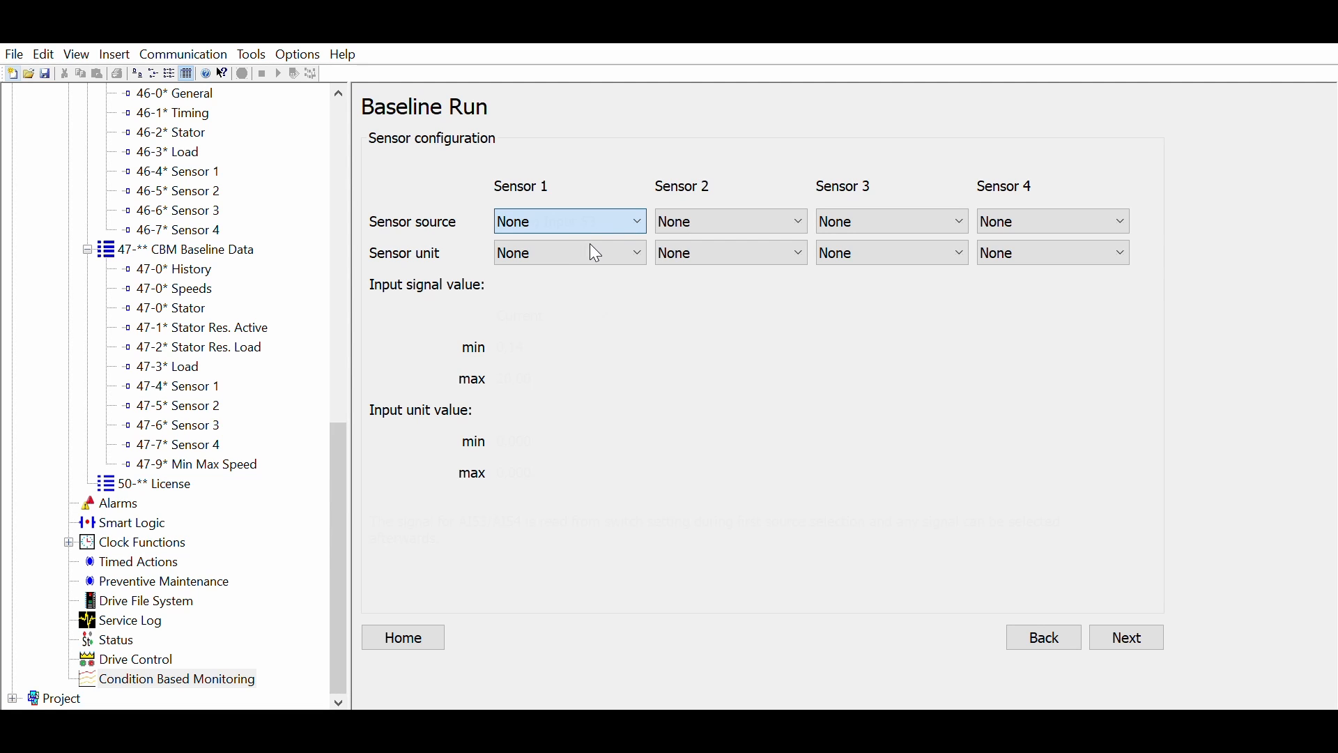
left_click(569, 221)
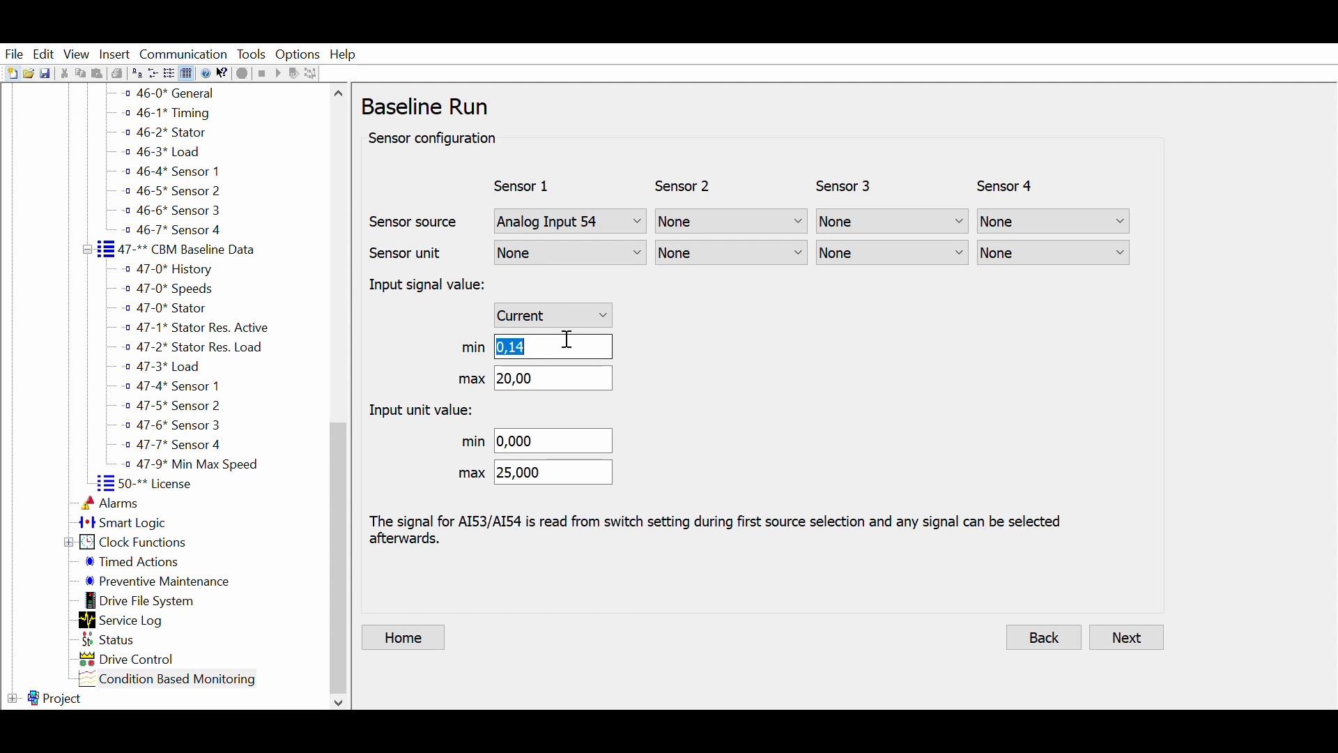
type("4")
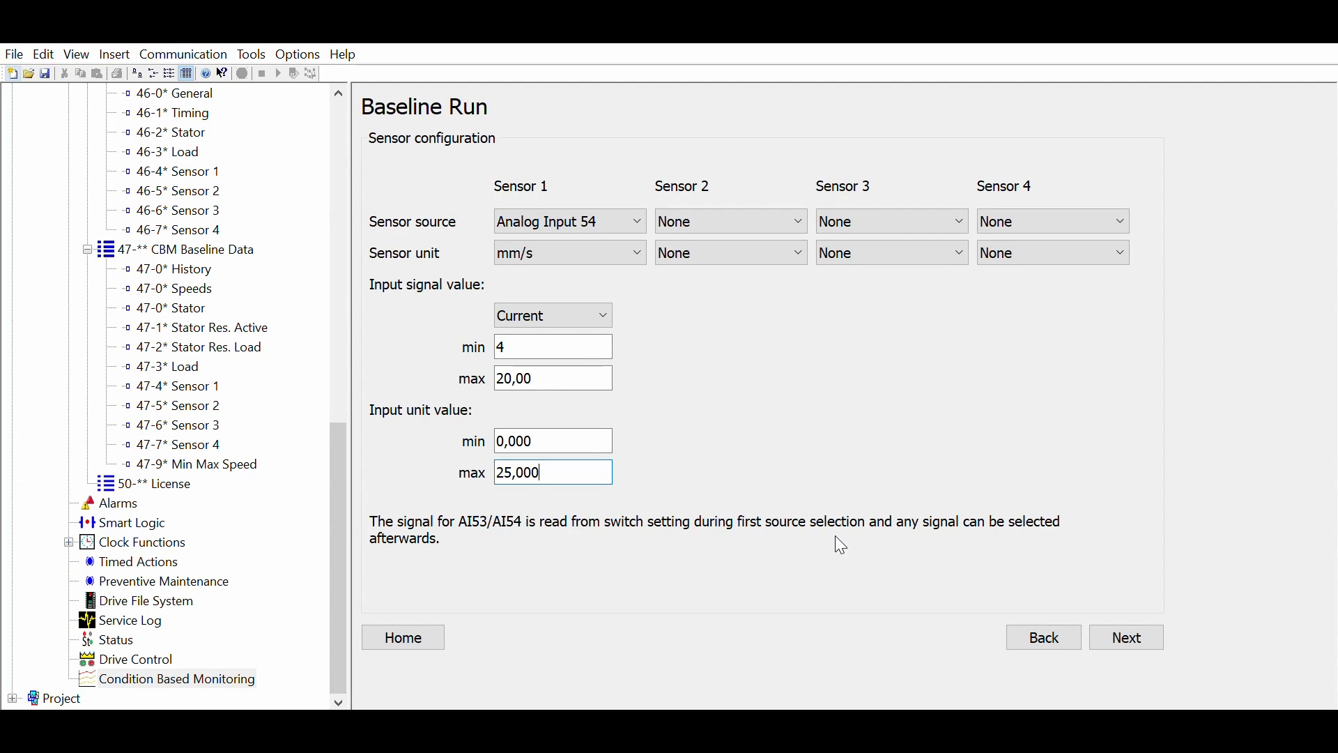
mouse_move(475, 500)
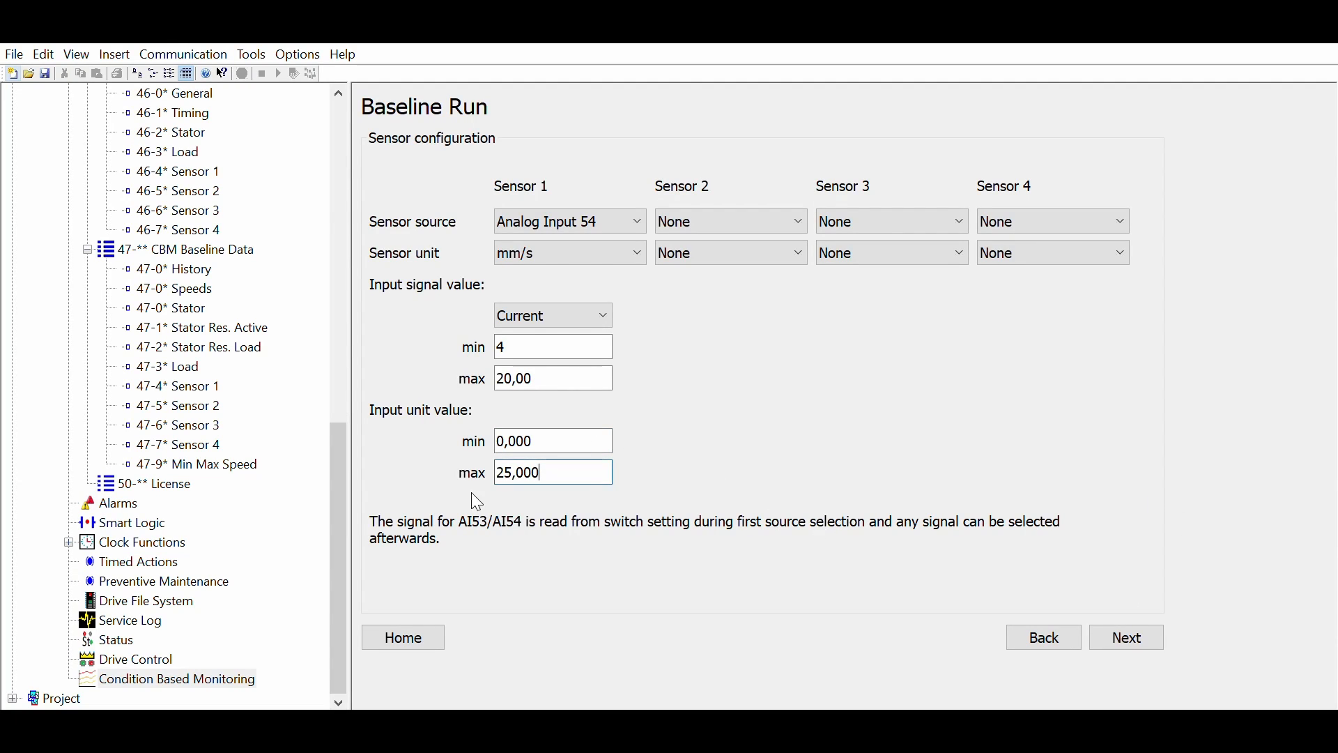
left_click(1125, 637)
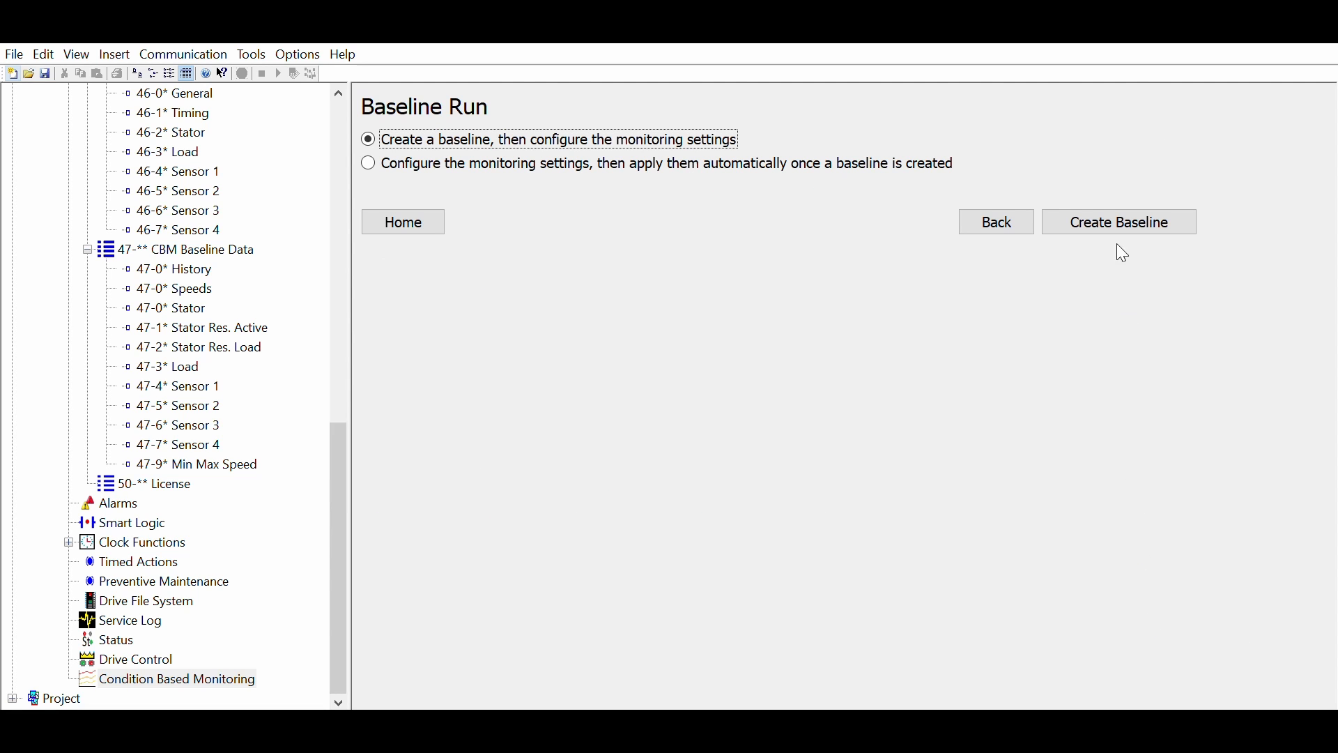
- Create the baseline, wait for 100% 'Baseline created', and continue to Thresholds
left_click(1117, 222)
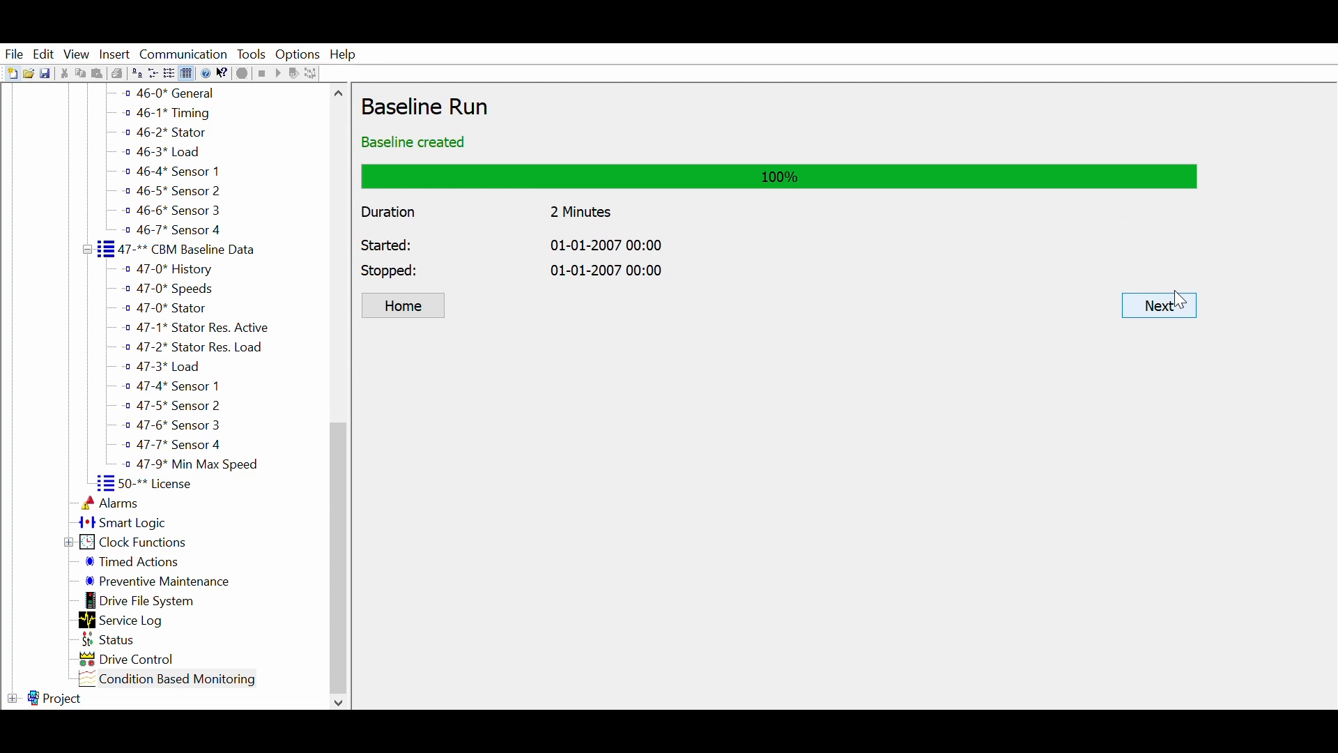
left_click(1159, 305)
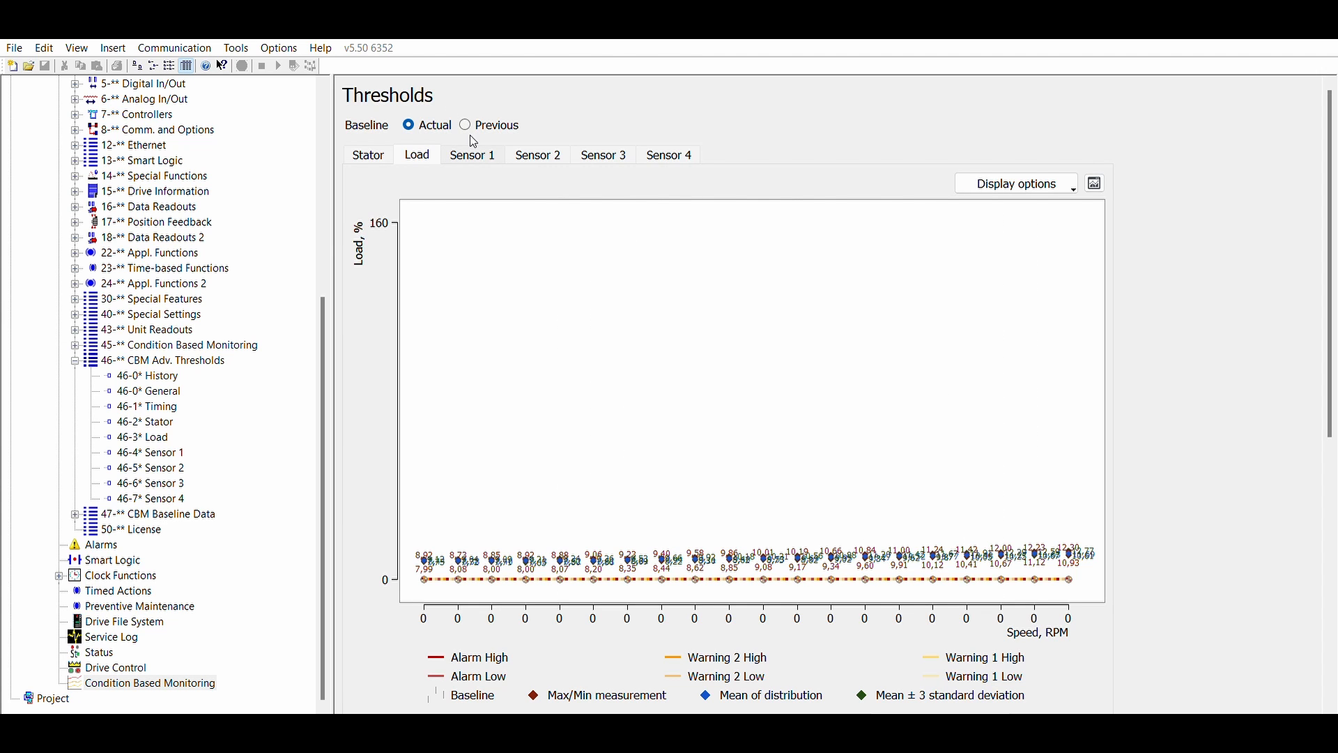
- Show the new Sensor 1 baseline chart and its maximum/minimum threshold generation settings
left_click(473, 155)
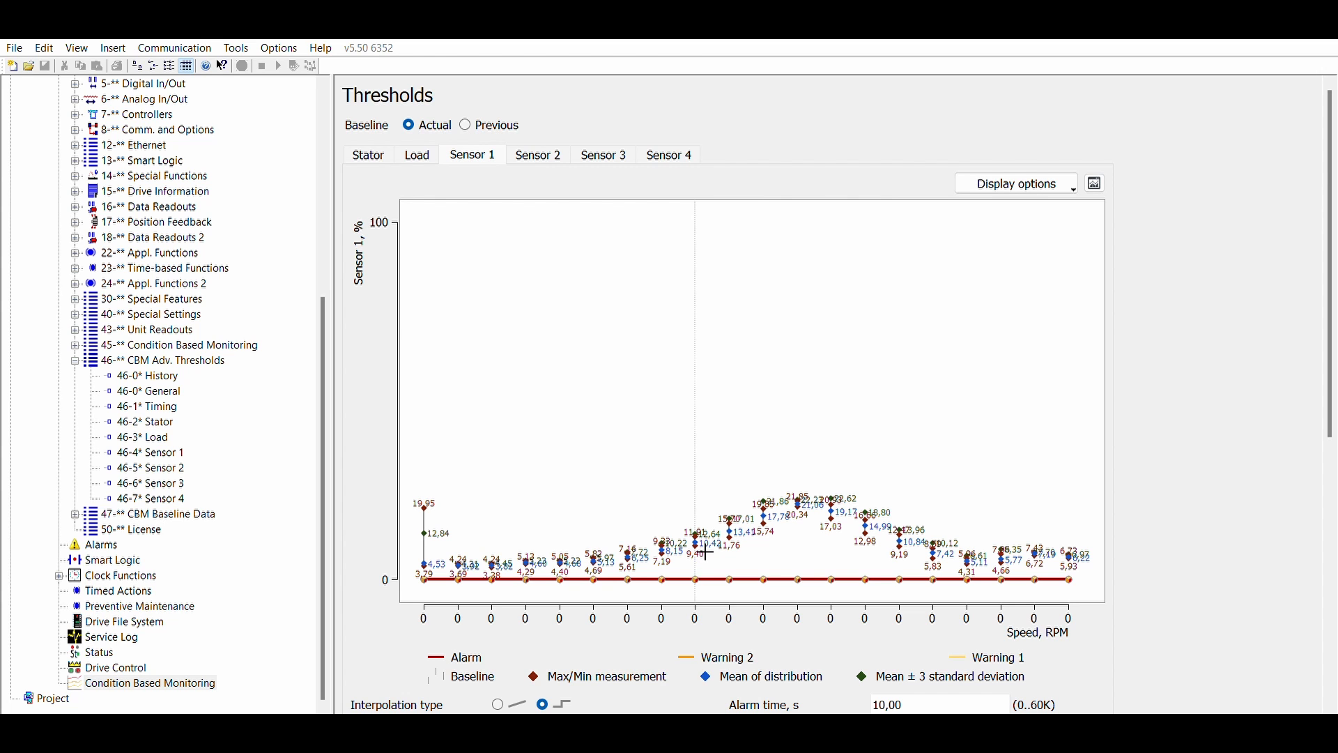
scroll("down", 3)
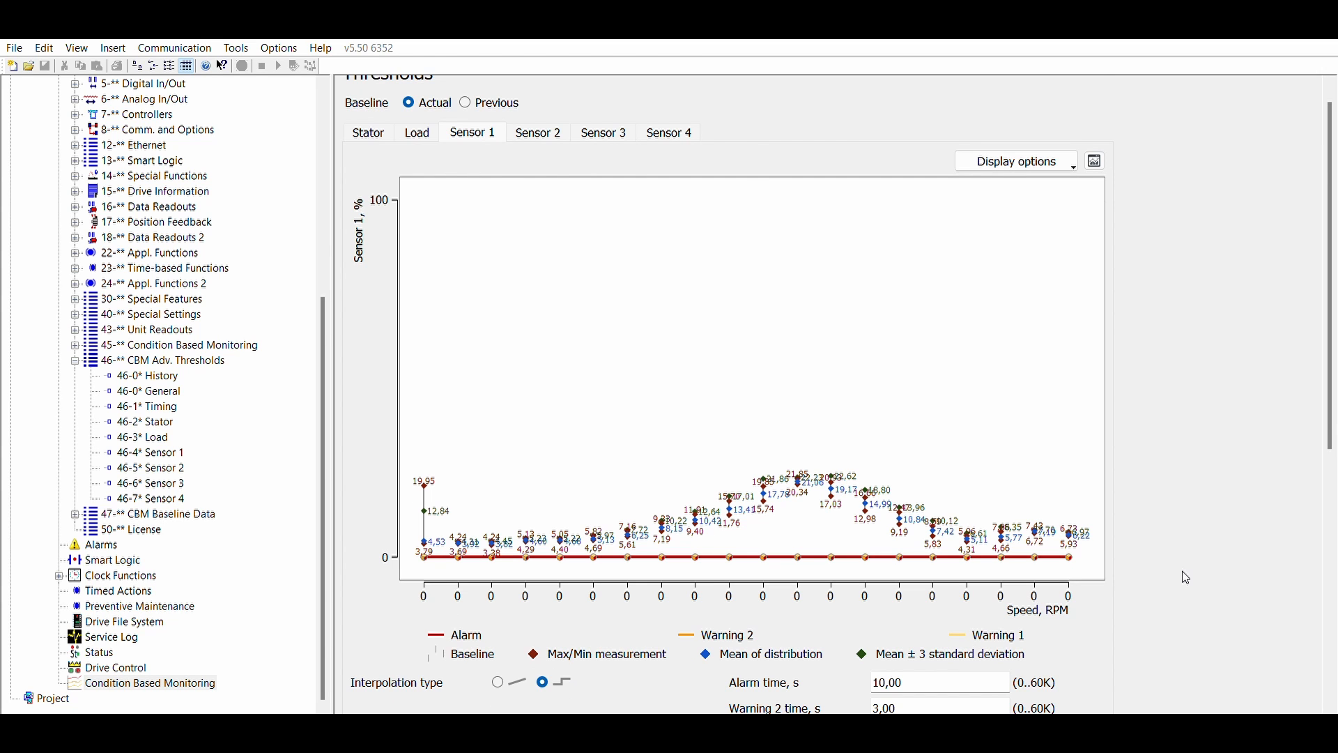
scroll("down", 3)
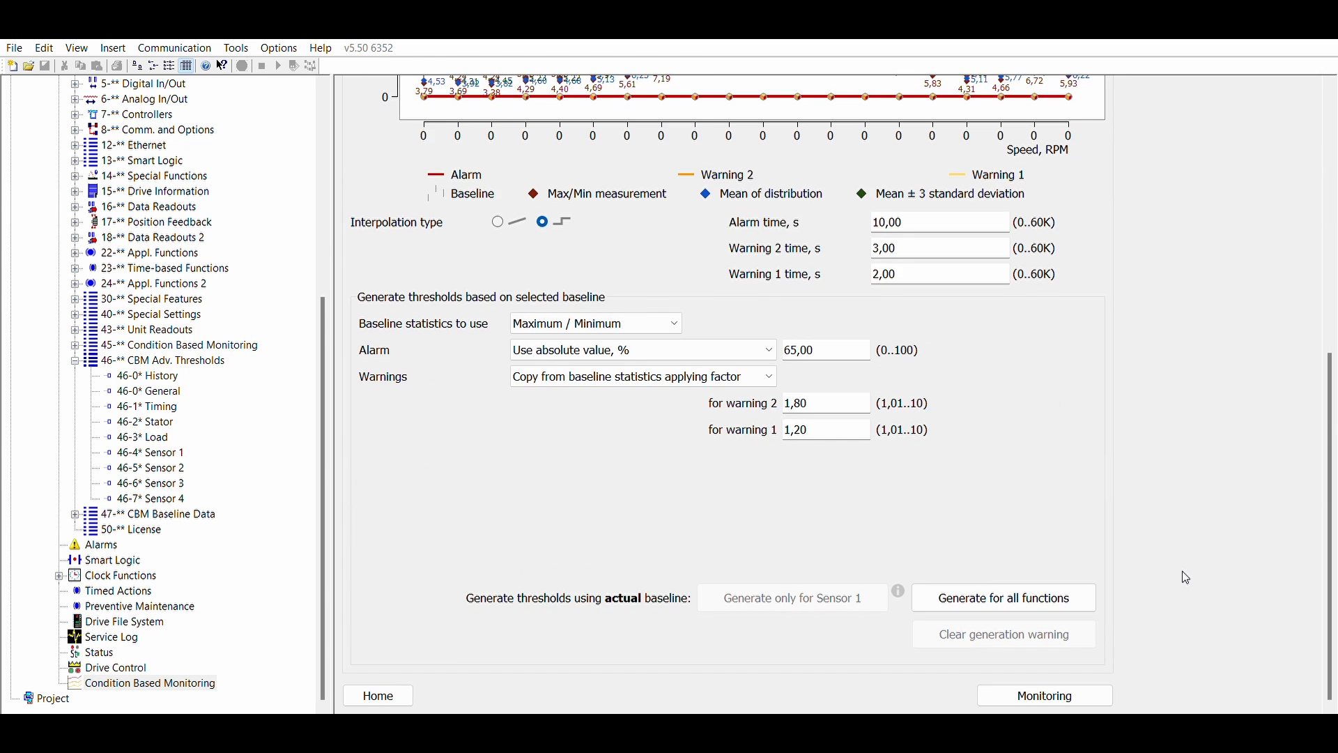
mouse_move(1054, 590)
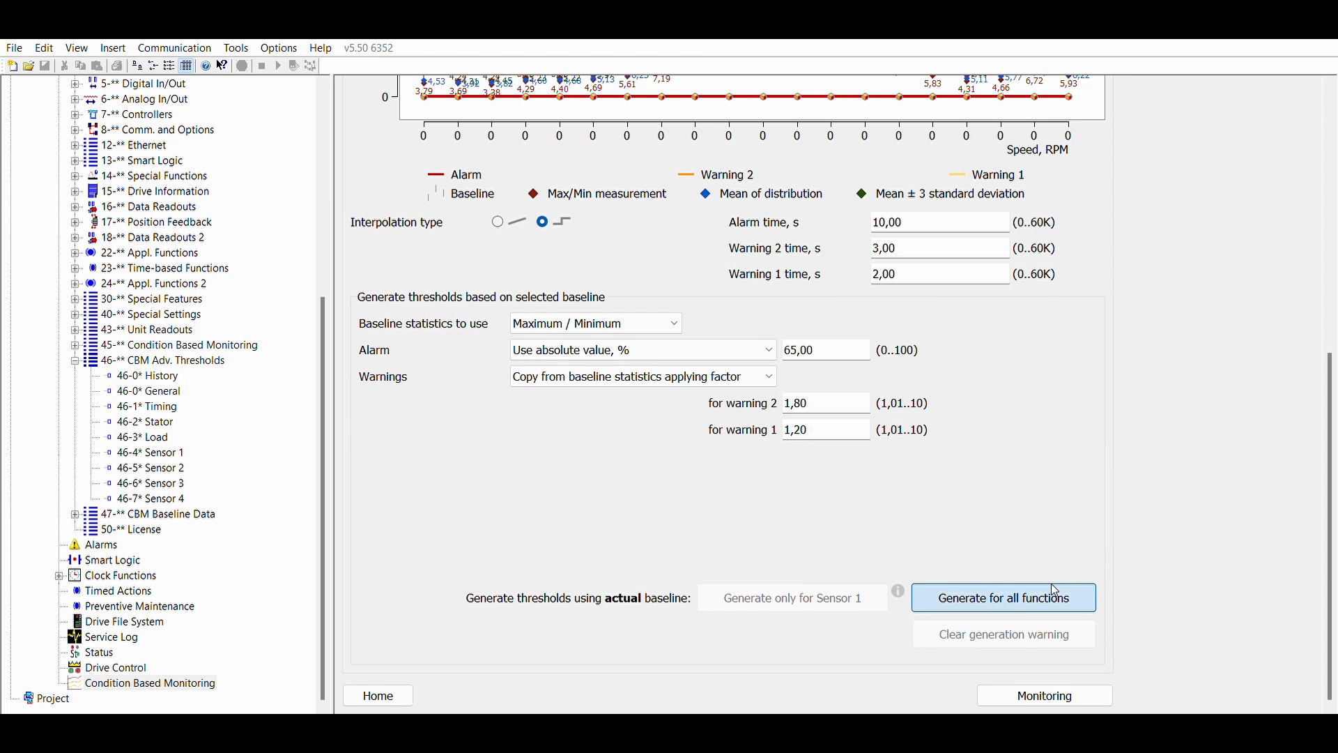
- Generate alarm and warning thresholds for every monitored function and review the new threshold curves
left_click(1002, 596)
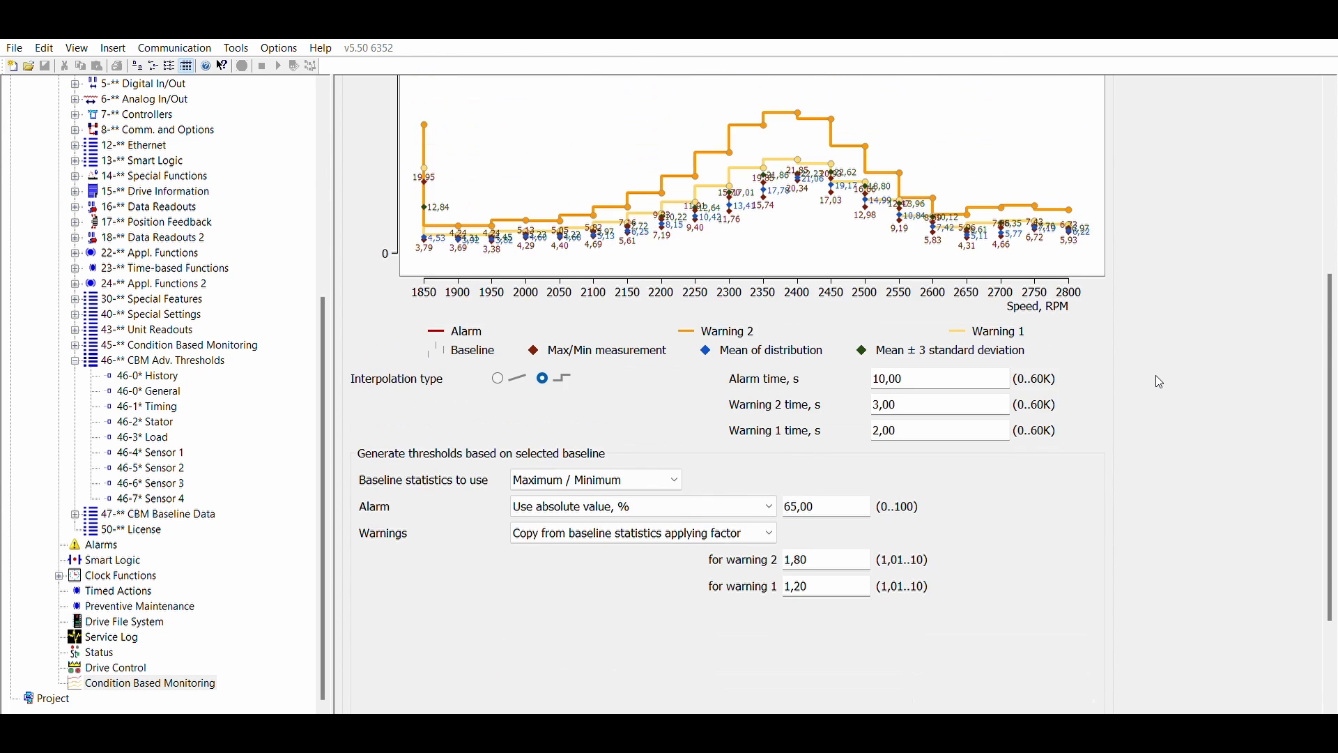
scroll("down", 3)
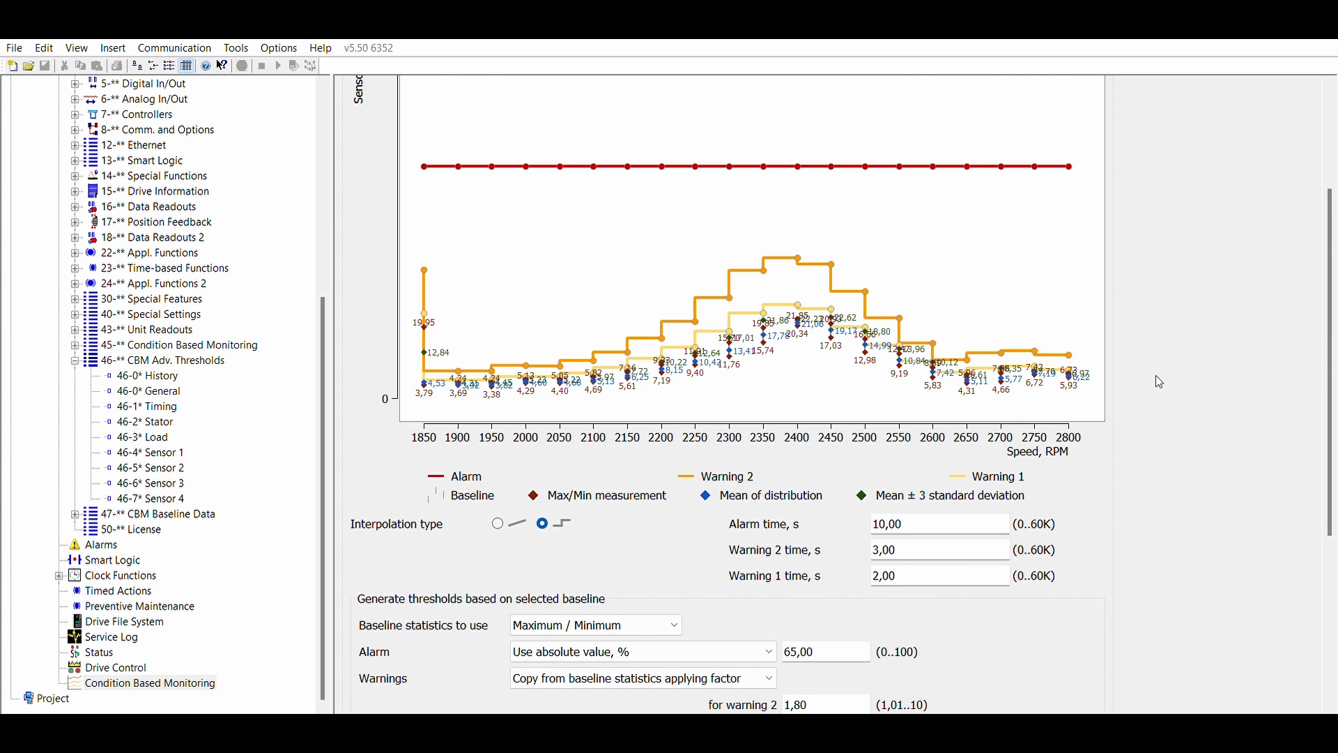
mouse_move(974, 396)
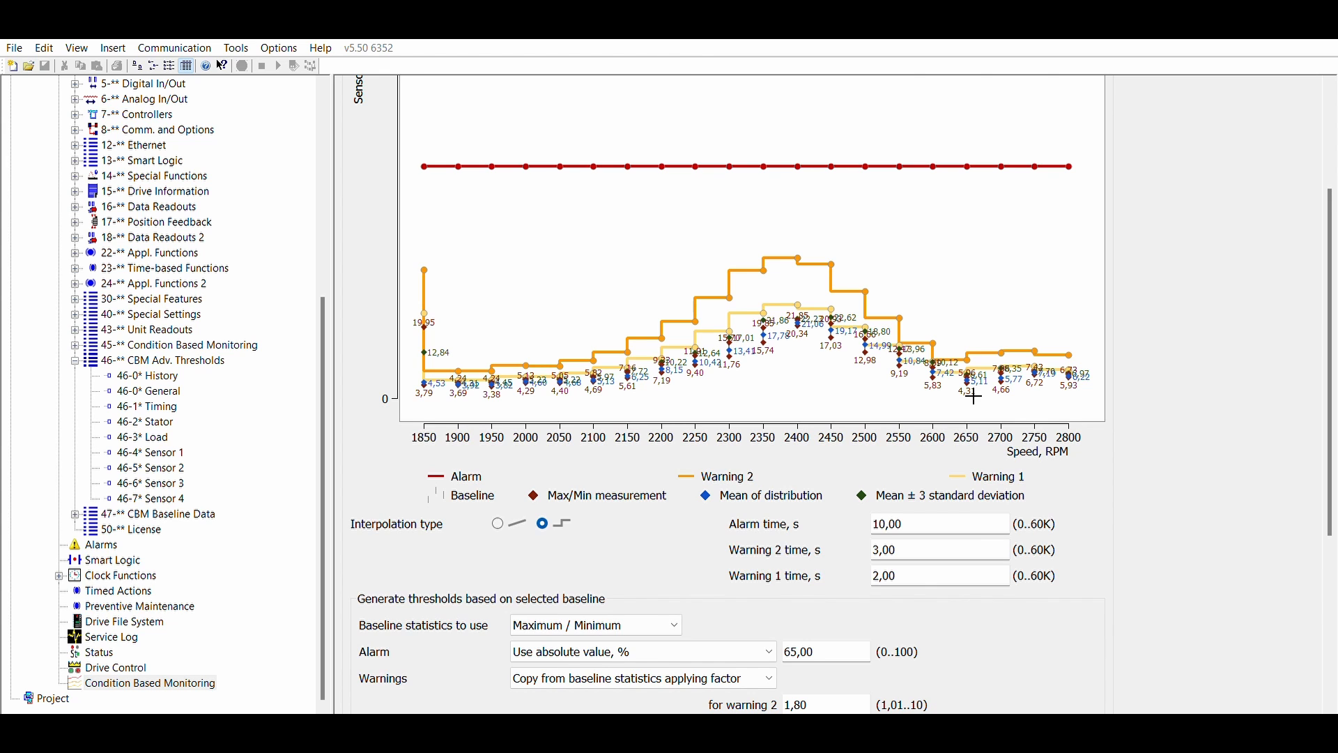
scroll("down", 3)
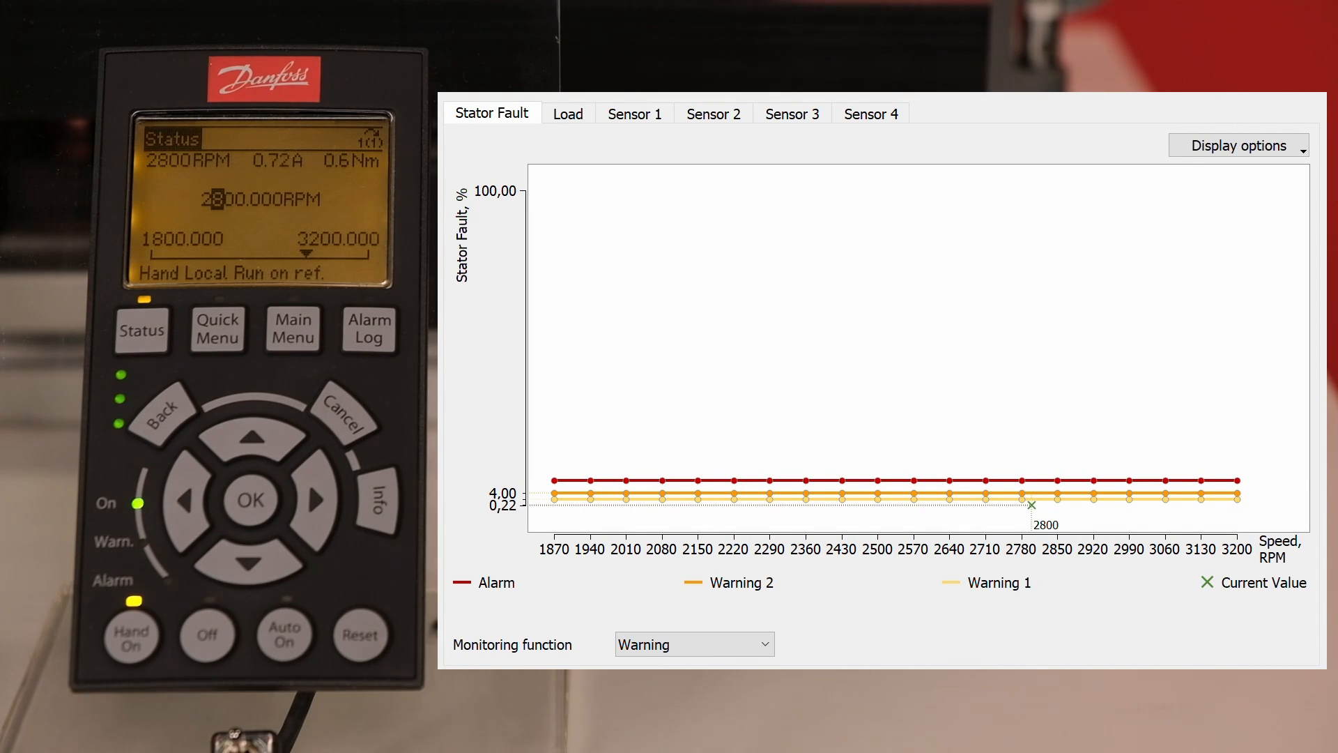
- View the live Load current value marker at 2800 RPM against its alarm and warning lines
left_click(568, 113)
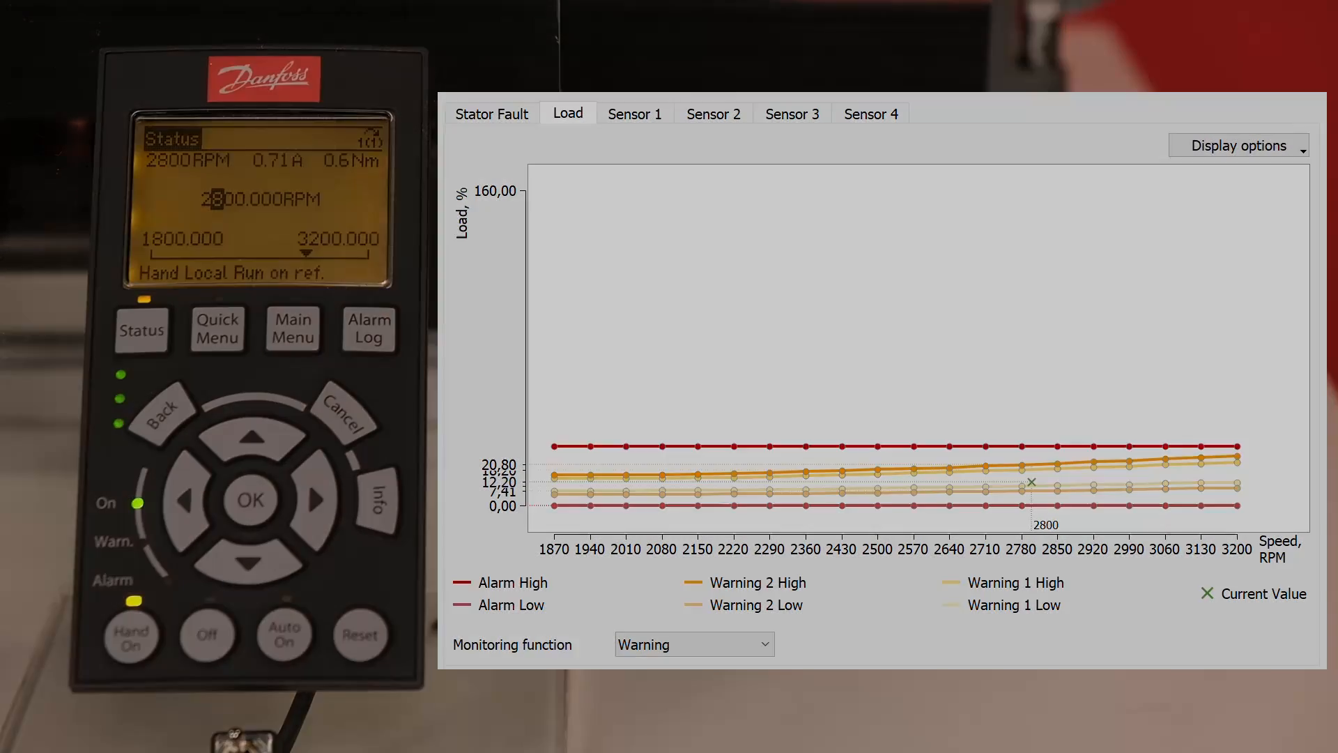
left_click(634, 113)
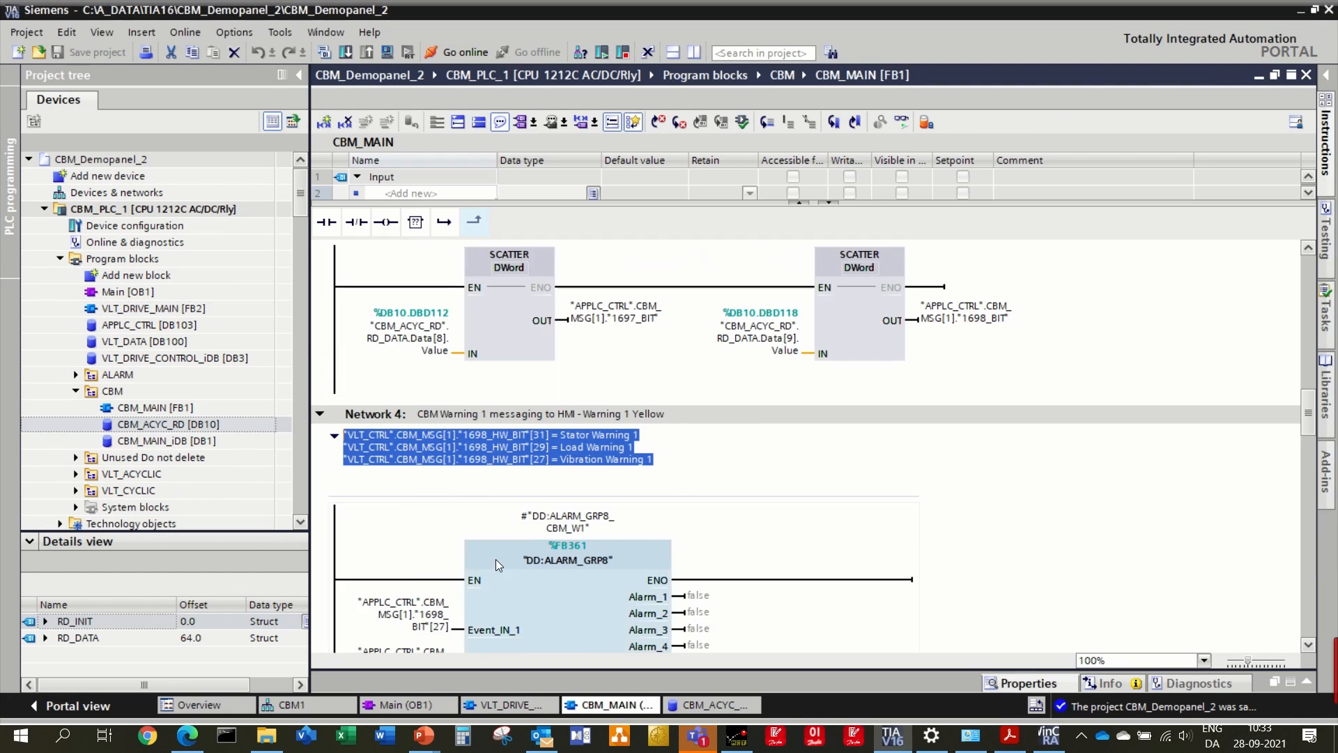
- Review the CBM_MAIN networks and show the CBM_ACYC_RD [DB10] data block structure
scroll("down", 3)
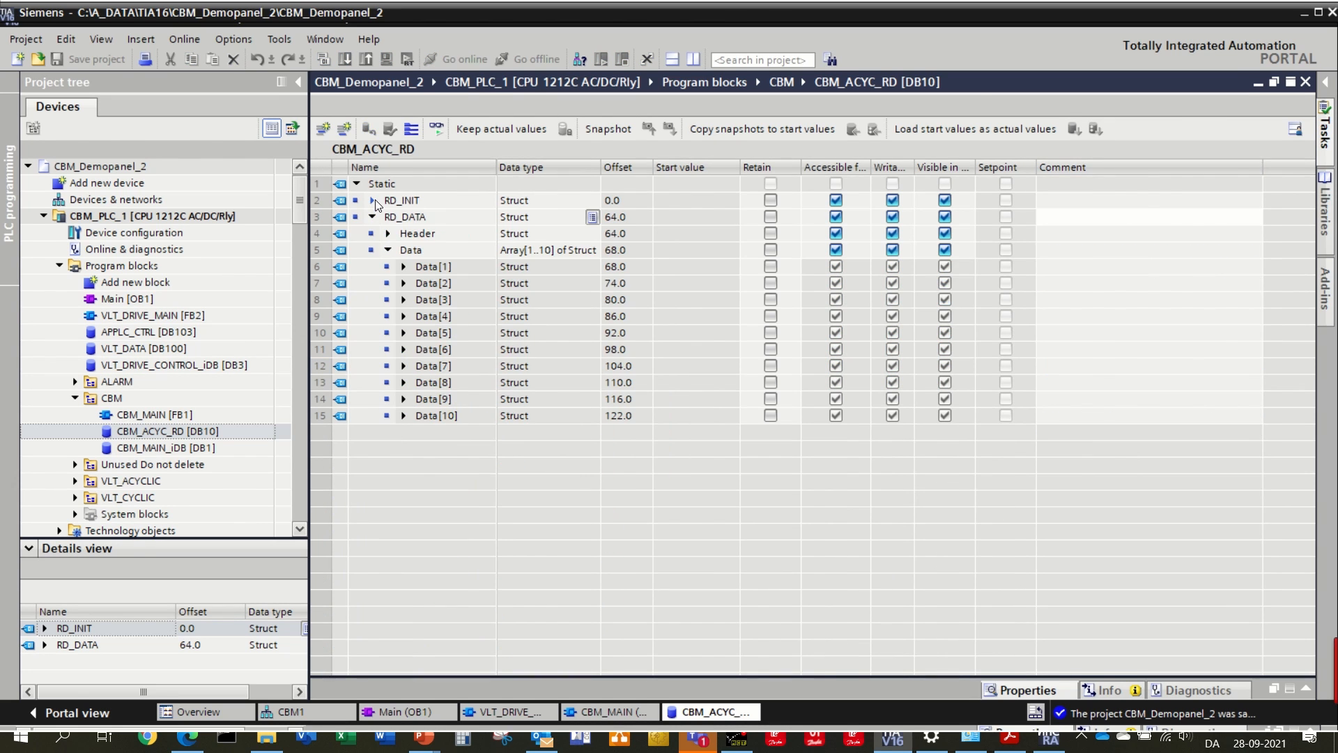
left_click(115, 192)
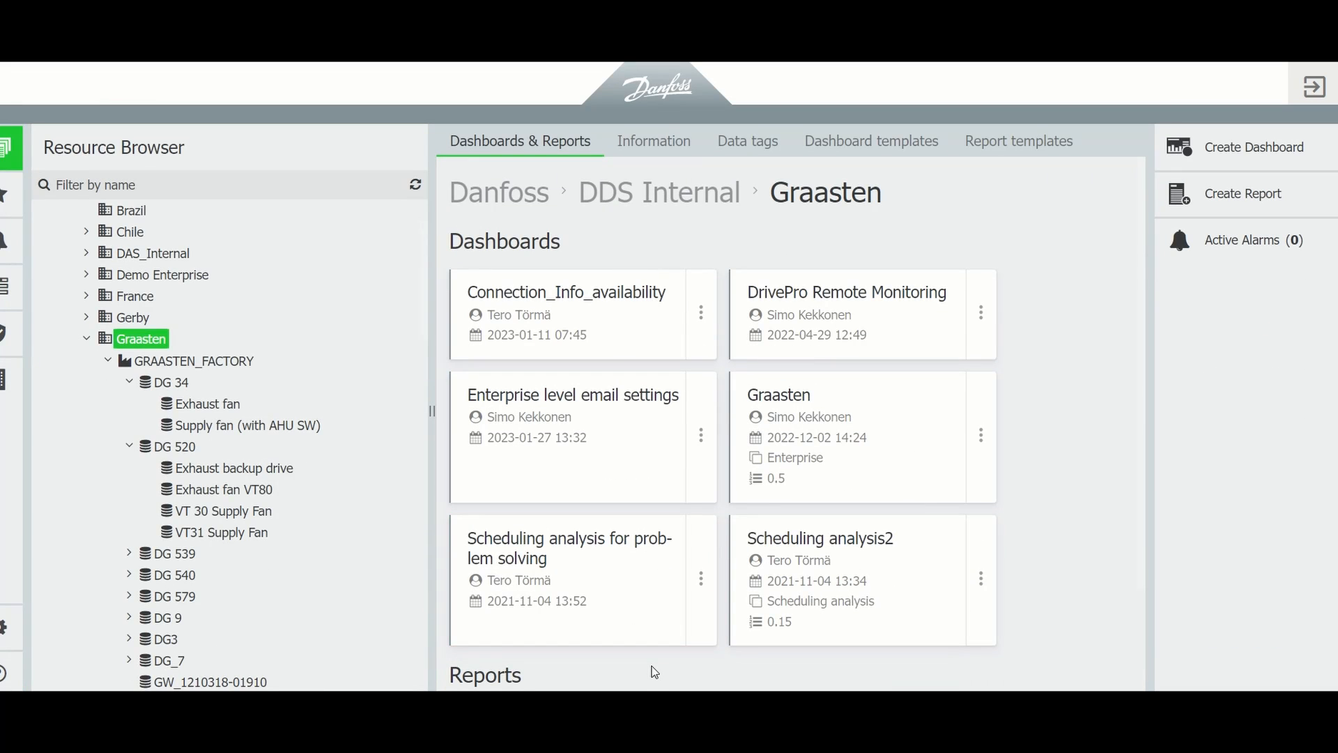
mouse_move(223, 510)
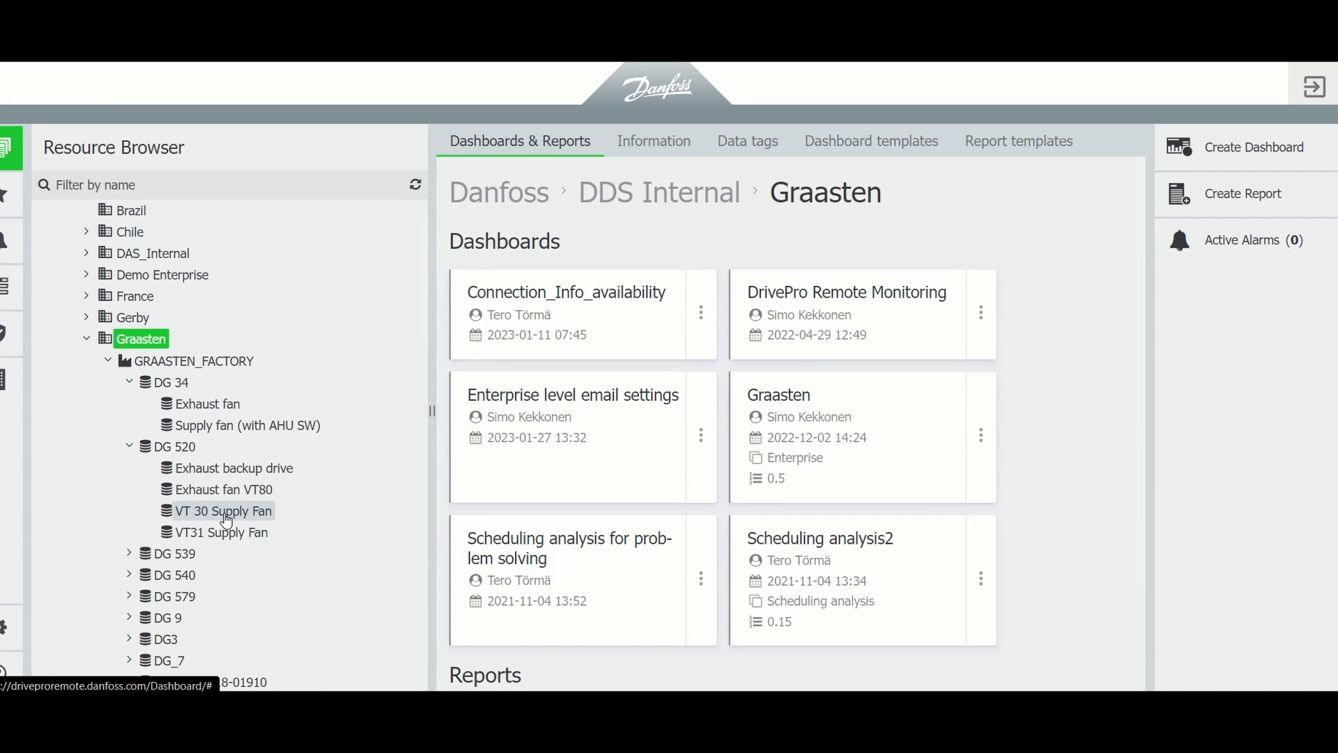
- Show VT 30 Supply Fan's live monitoring, switching the function display to Load and then Sensor 1
left_click(223, 510)
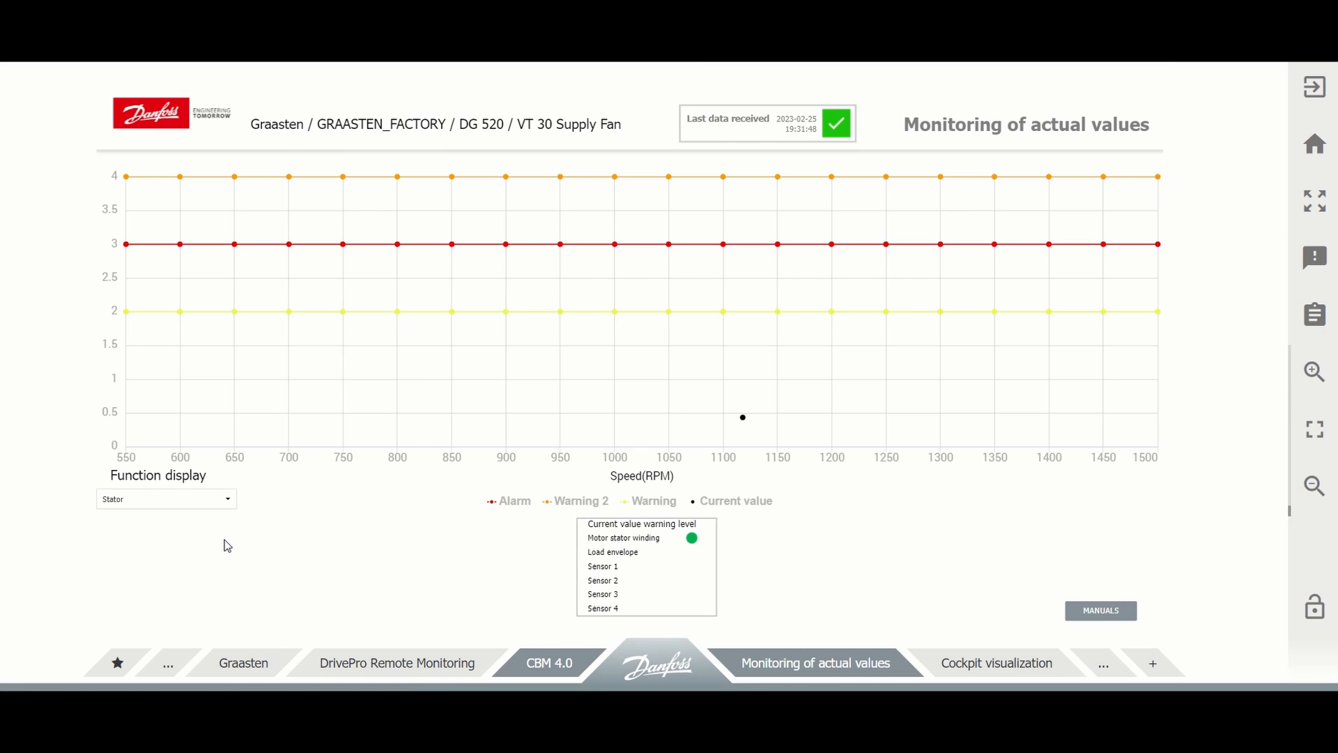
left_click(166, 499)
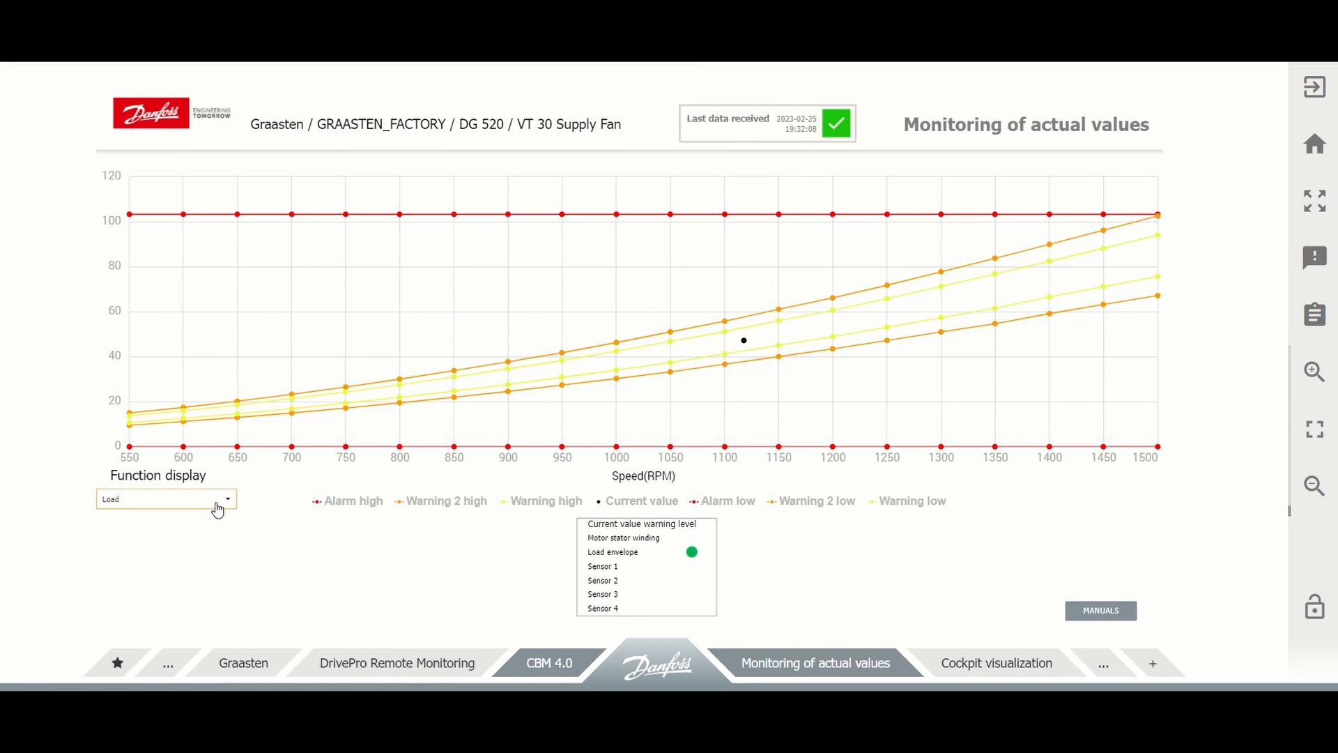
left_click(166, 499)
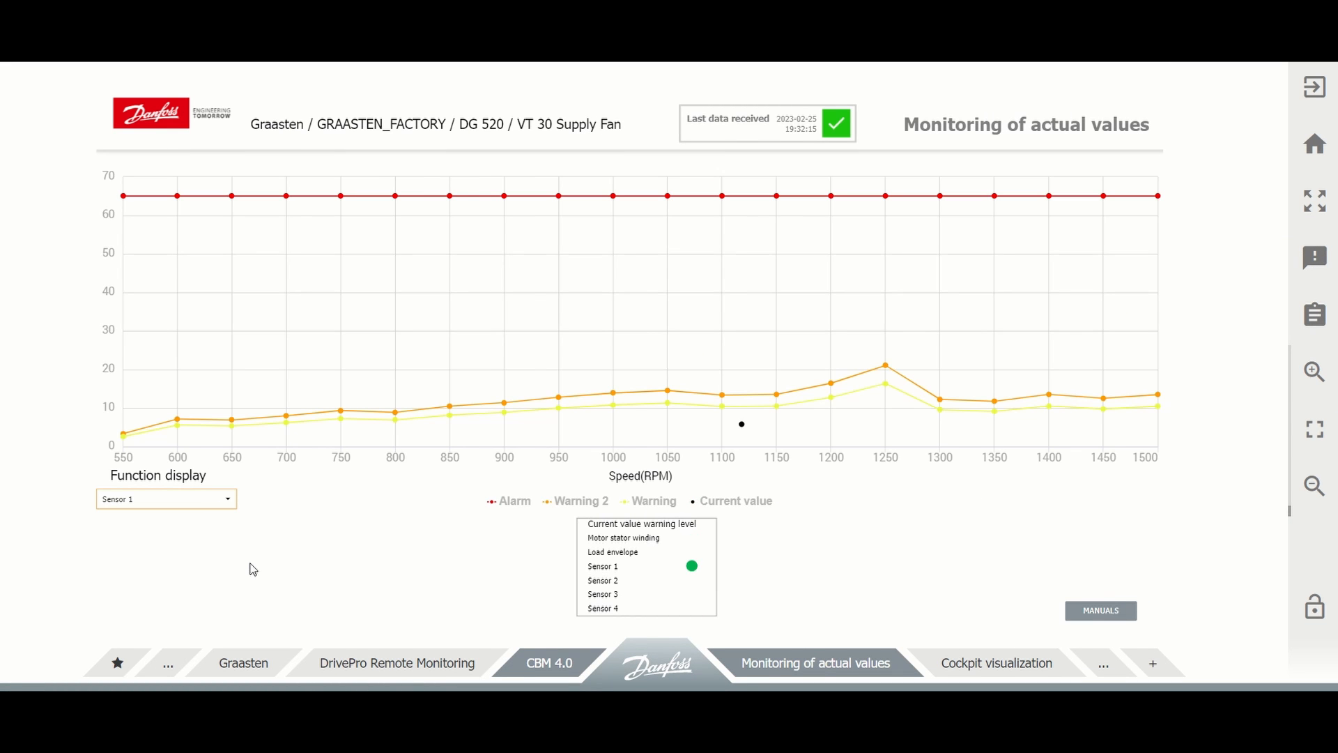